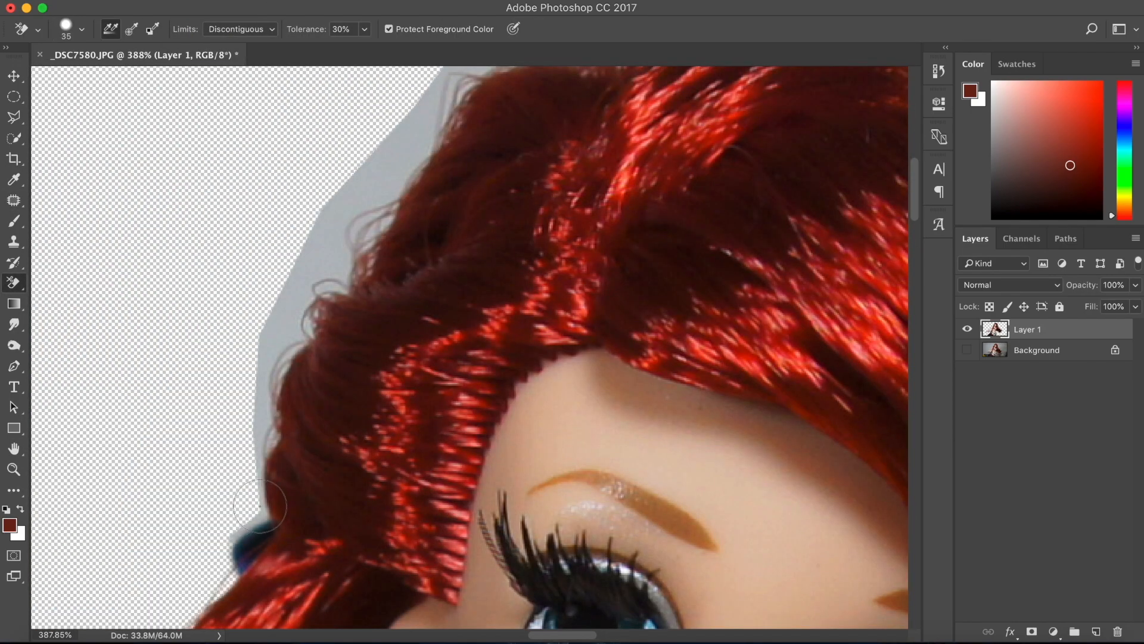
Erase the grey backdrop beside the left curls and above the doll's red hair
drag(258, 506, 295, 305)
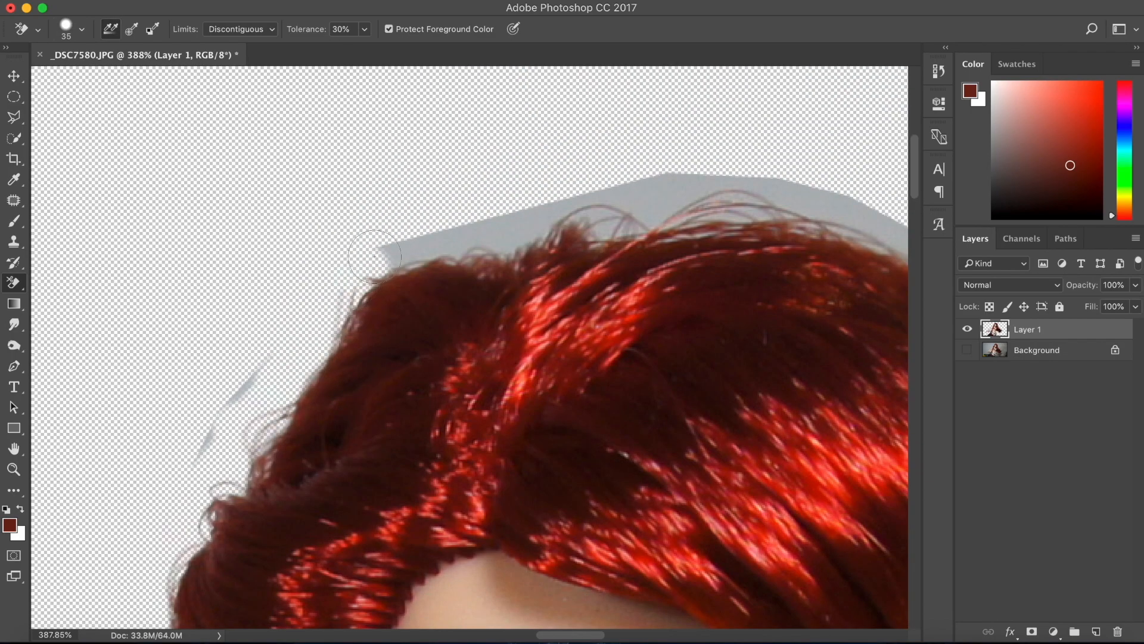
drag(373, 255, 590, 183)
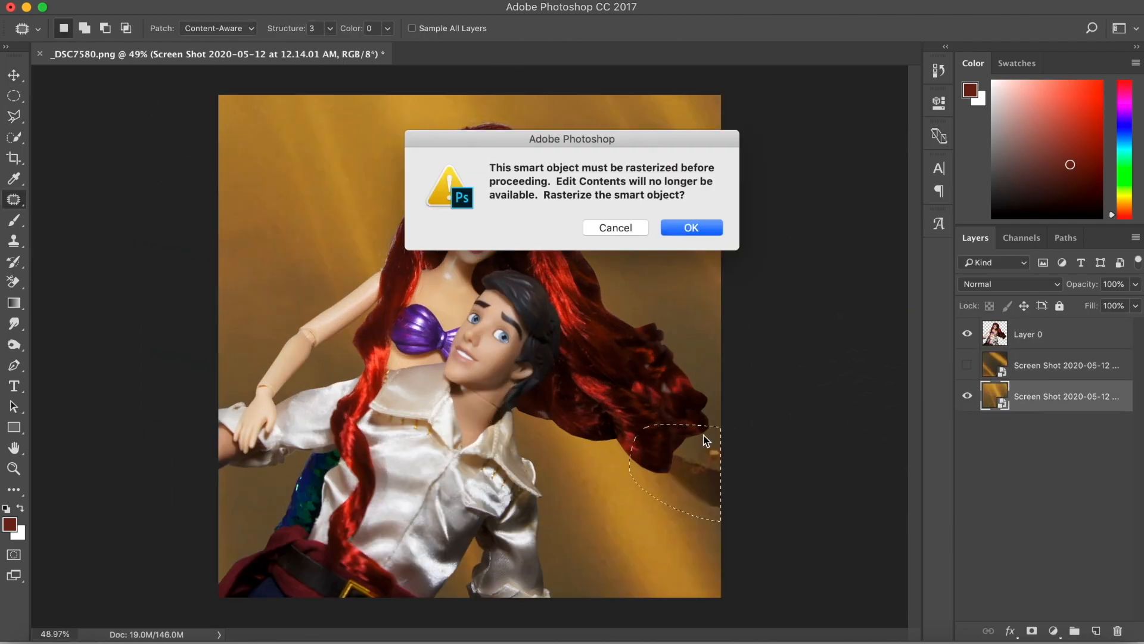
Agree to rasterize the smart object so the background spot can be patched
click(690, 226)
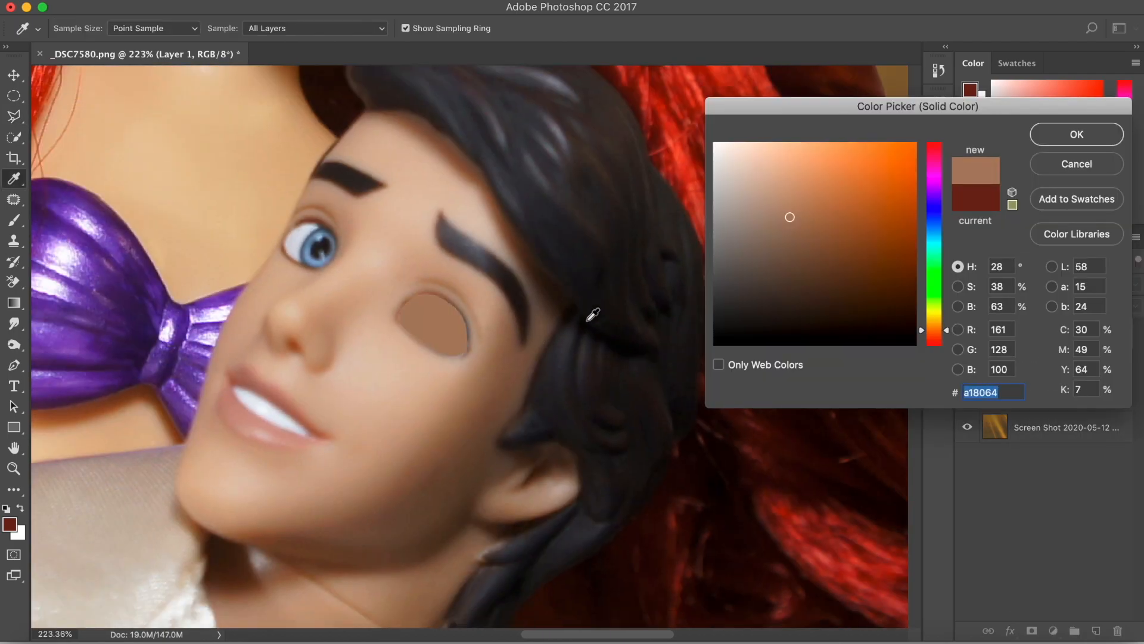
Confirm the sampled skin colour and stretch the fill patch over the doll's eye
click(1075, 134)
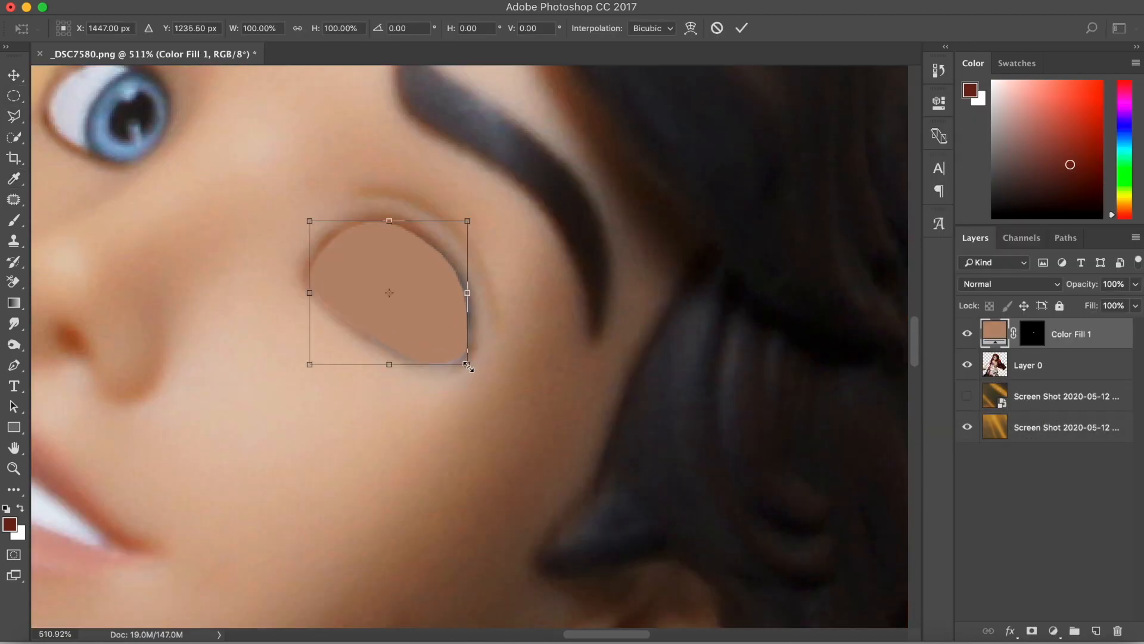
drag(467, 364, 479, 376)
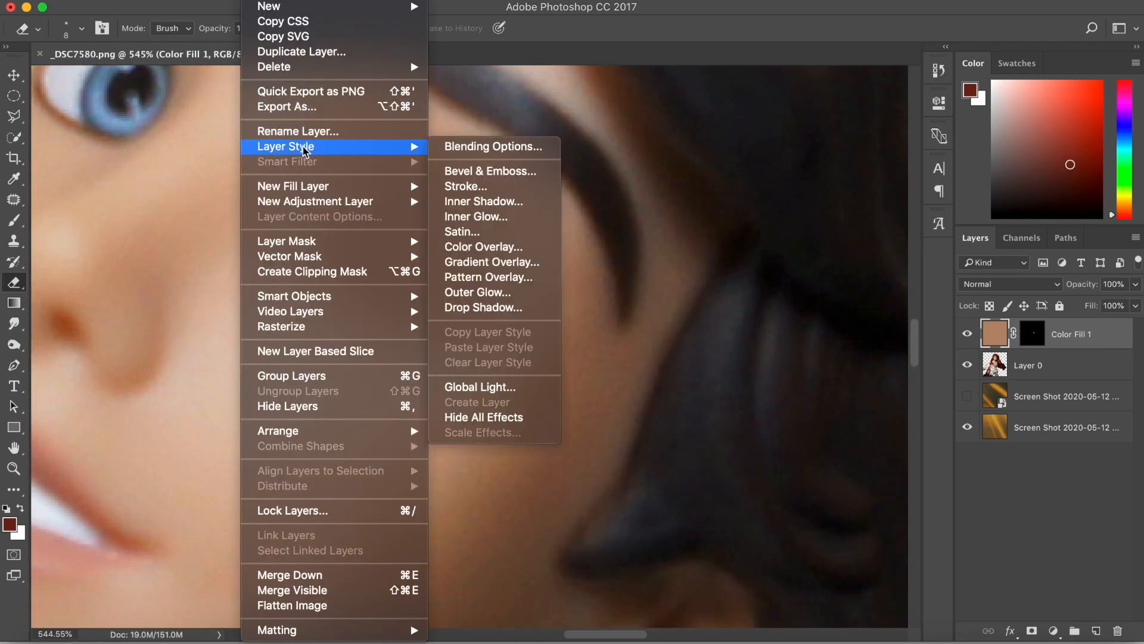
Add an enlarged Inner Shadow to the eye patch and confirm skin colour for the second patch
click(483, 201)
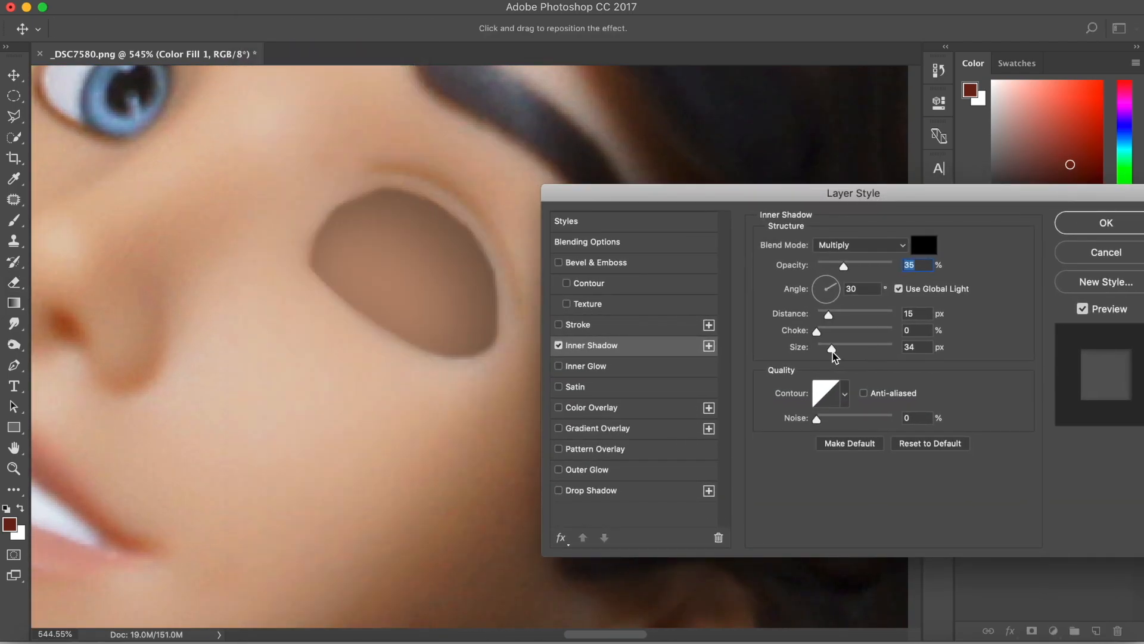
drag(818, 331, 829, 331)
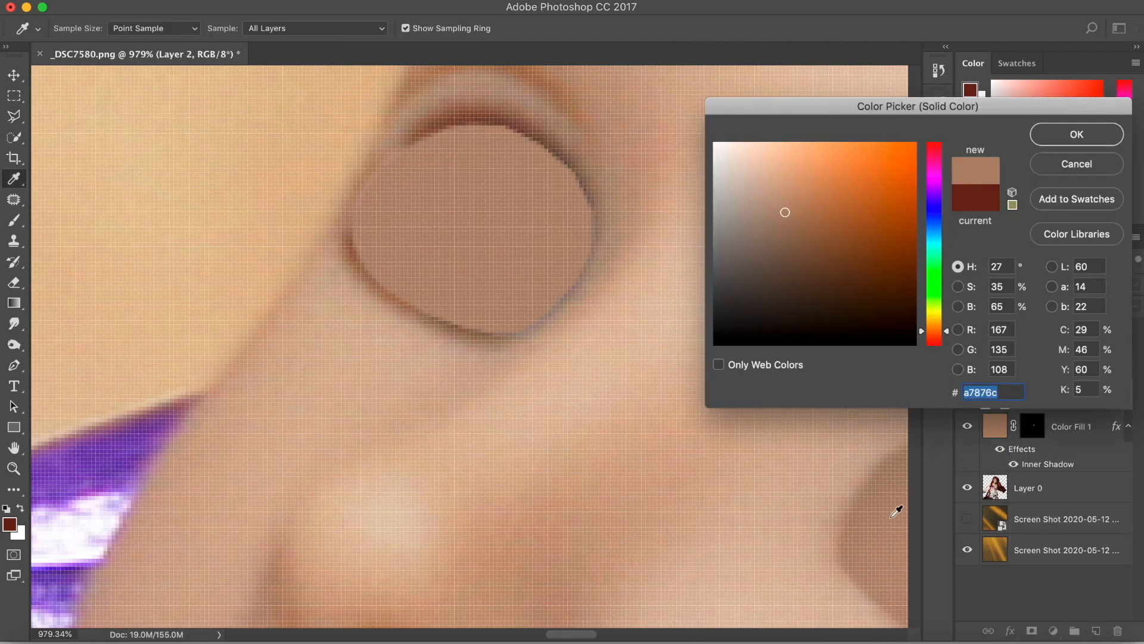
click(1075, 134)
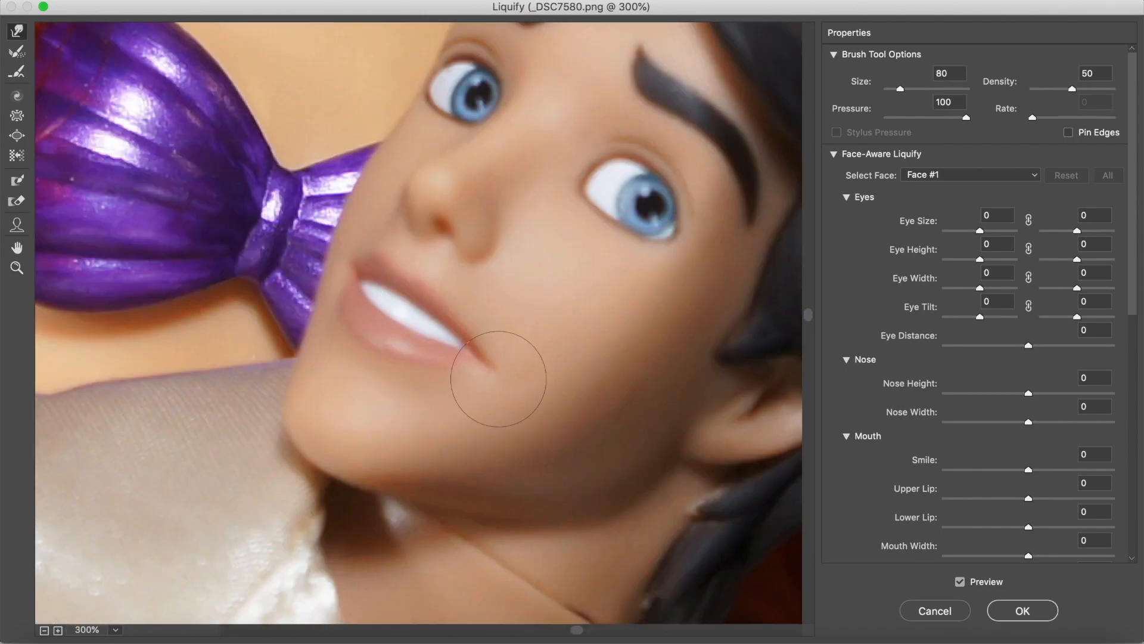
Reshape the male doll's mouth corner with Forward Warp and apply the Liquify changes
click(1022, 610)
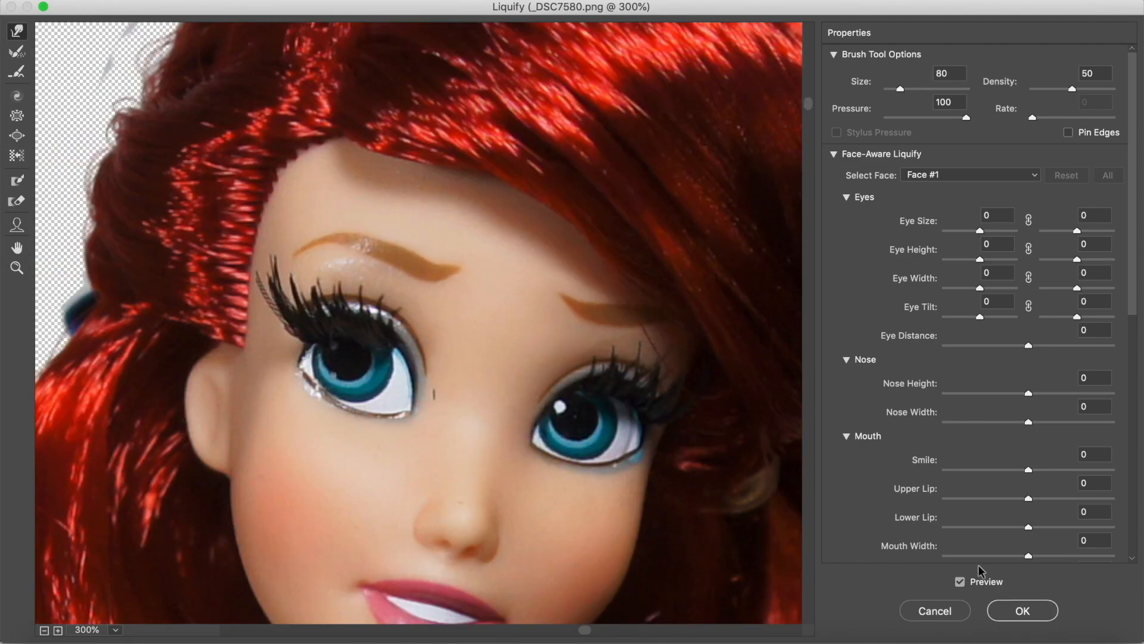
click(1021, 611)
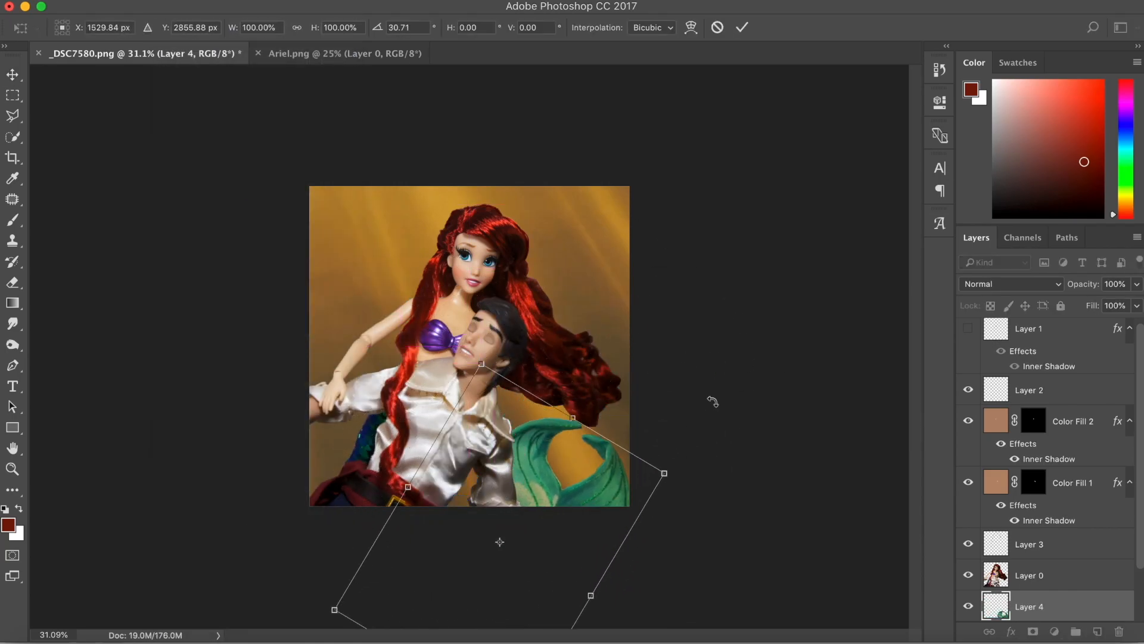
Rotate the mermaid tail behind the doll, then start selecting hair in Ariel.png
drag(663, 473, 684, 344)
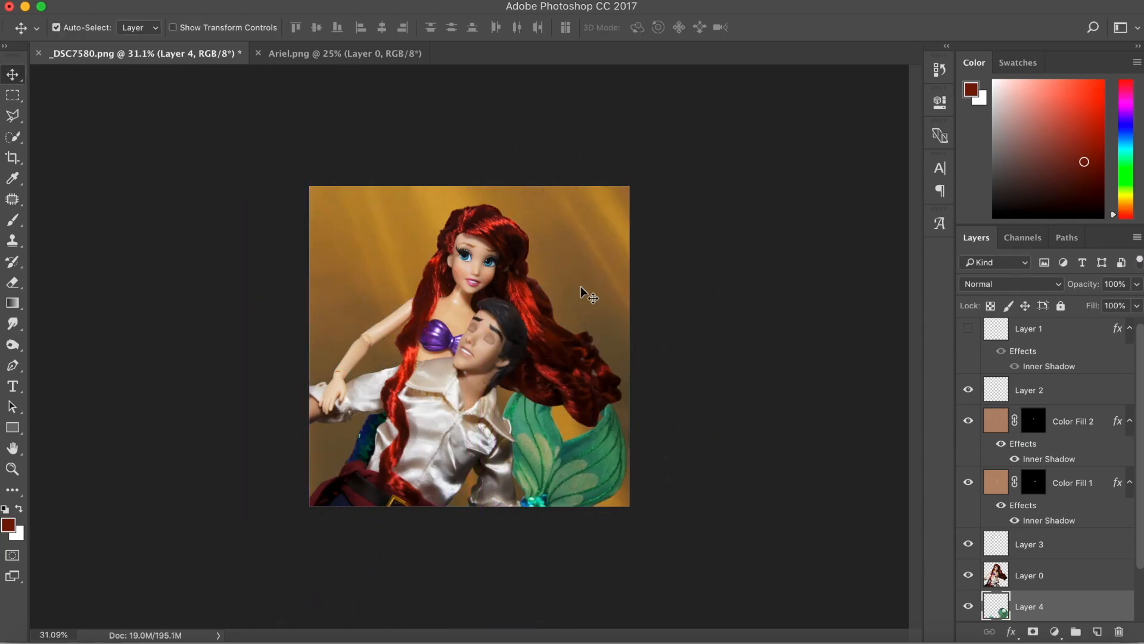
click(338, 53)
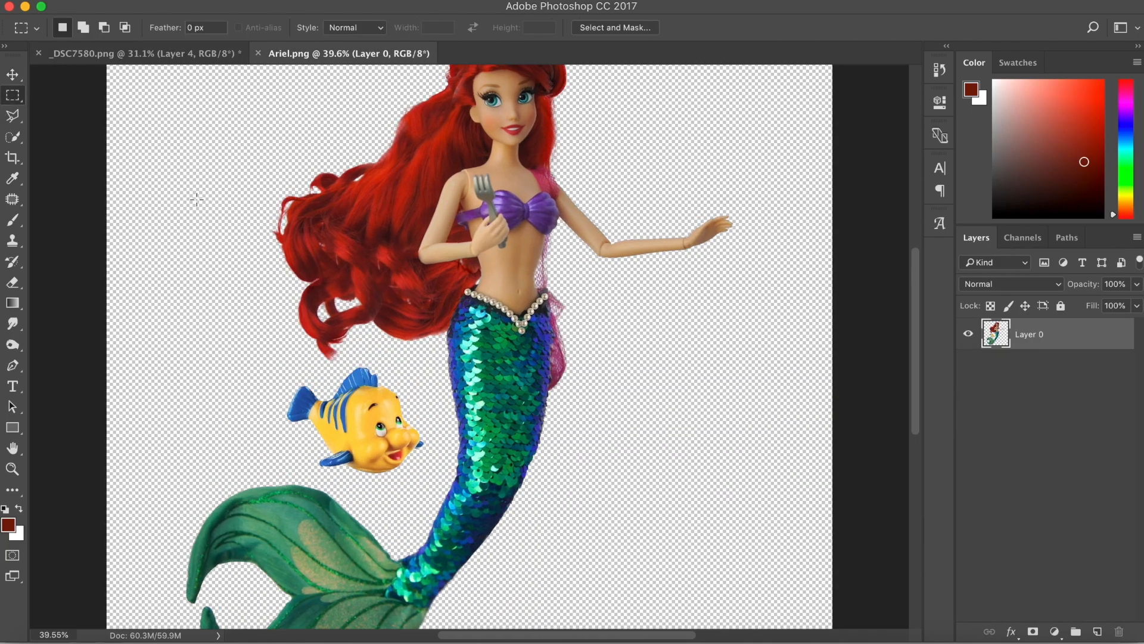
click(138, 52)
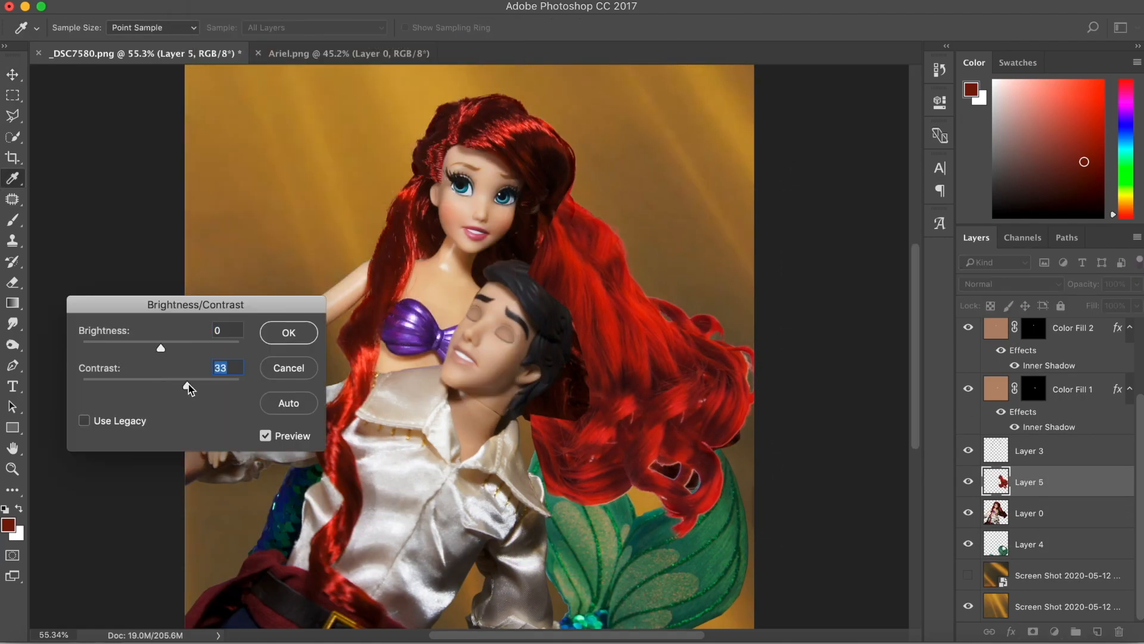
Lower Brightness to -59 with Contrast 30 on the added hair and confirm
drag(160, 346, 129, 347)
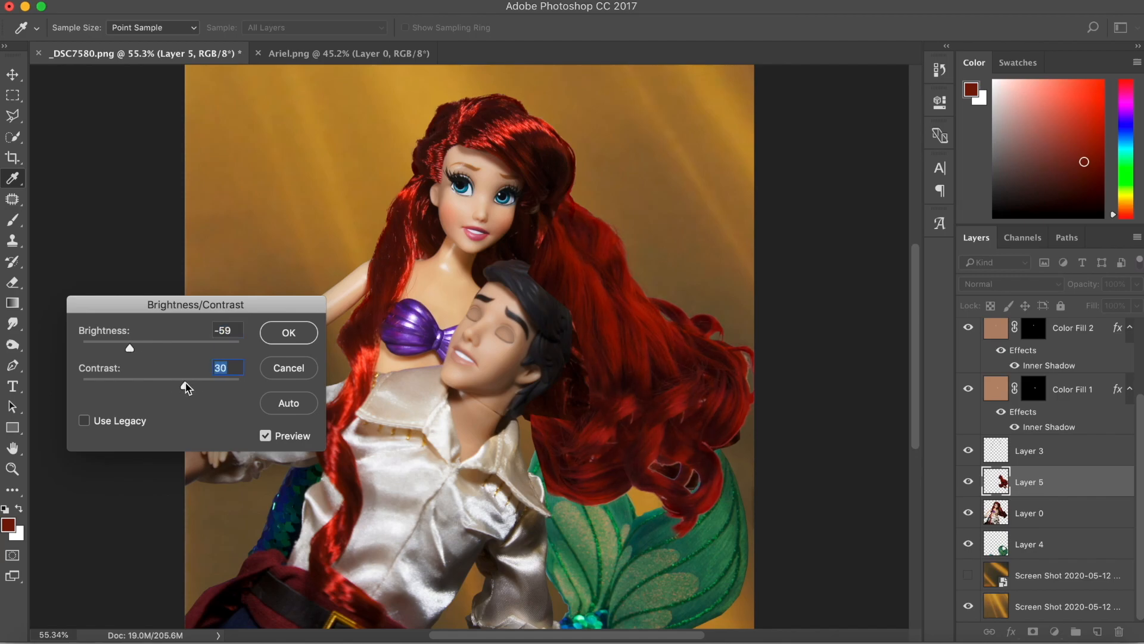
click(287, 332)
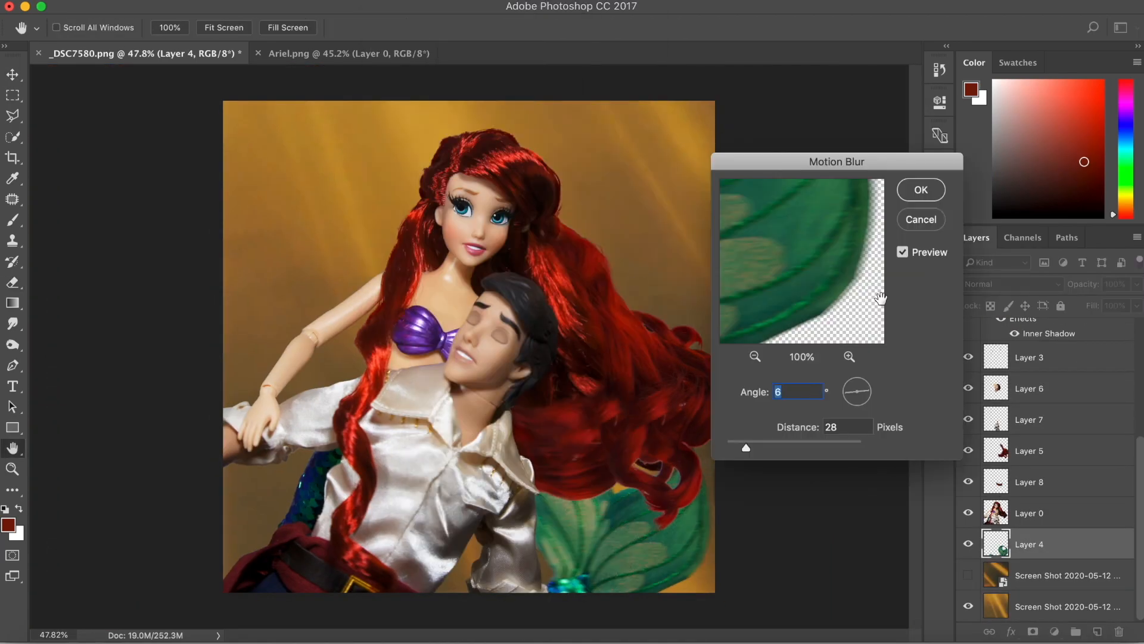
Apply the Motion Blur (Angle 6, Distance 28 px) to the tail layer
click(921, 190)
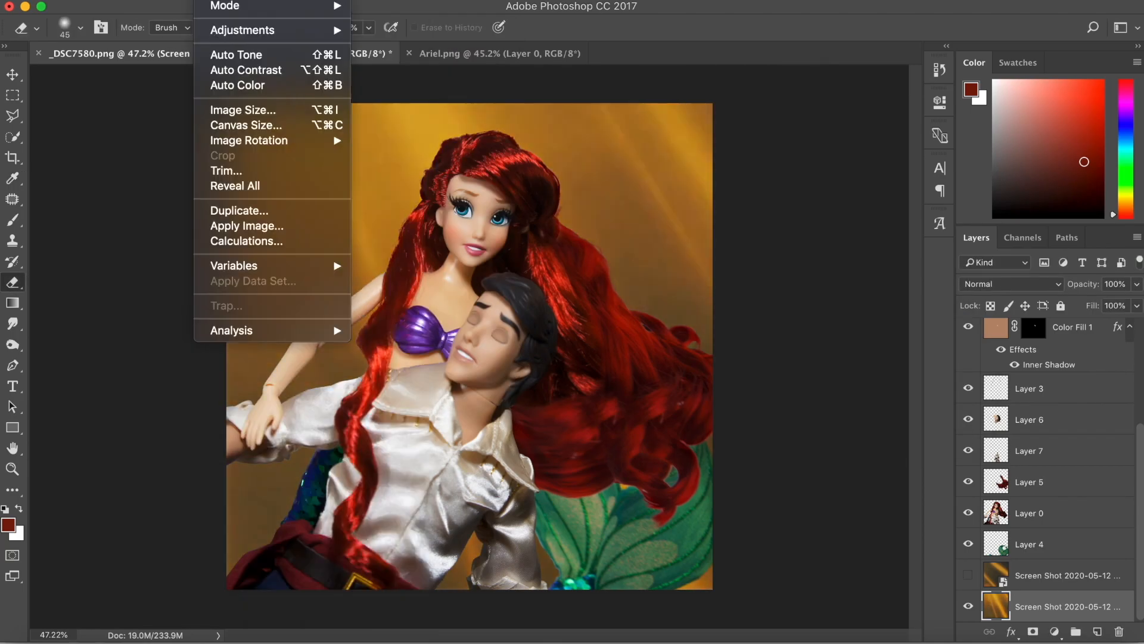
Close the Image menu before selecting Layer 0, the Ariel doll layer
click(242, 30)
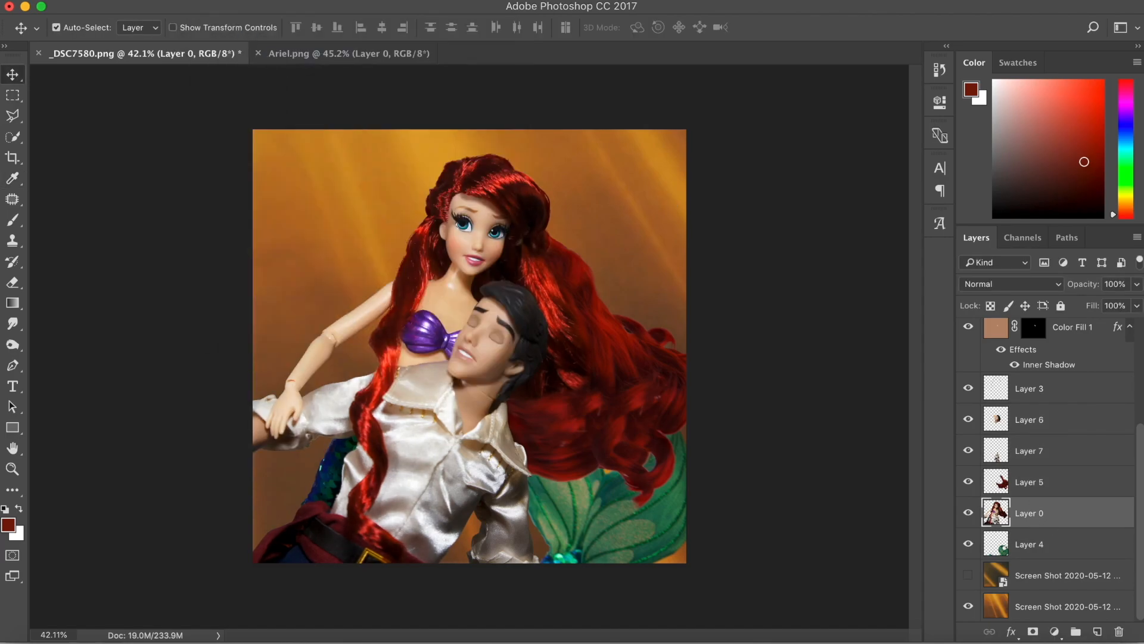
Set Vibrance to 10 with Saturation 0 on the doll photo and confirm
drag(883, 370, 899, 371)
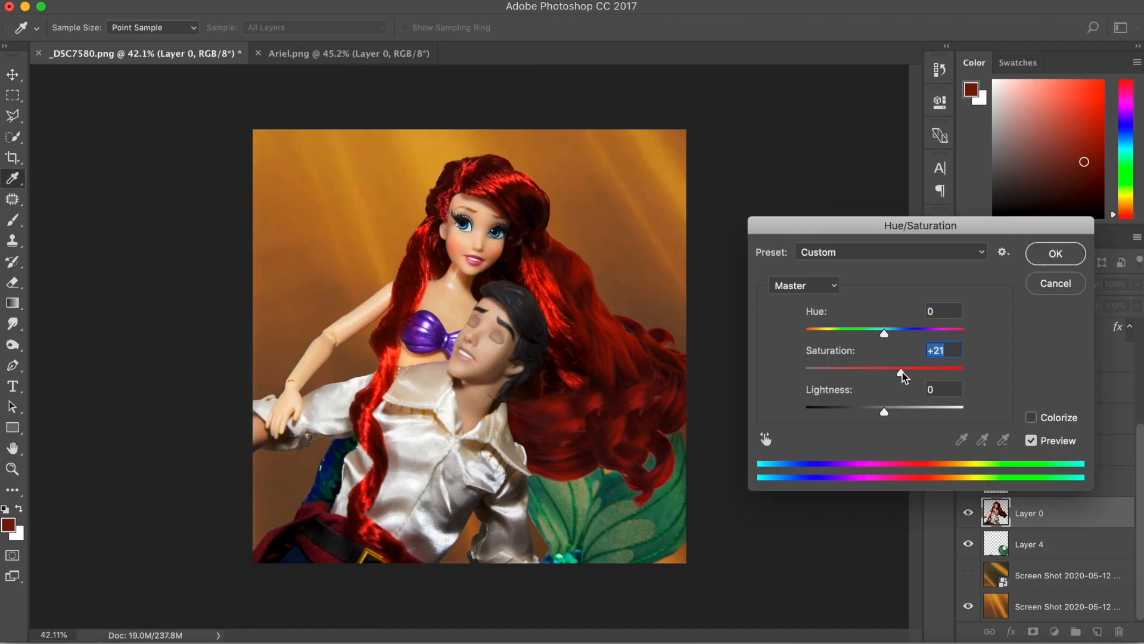
click(1055, 252)
text(10)
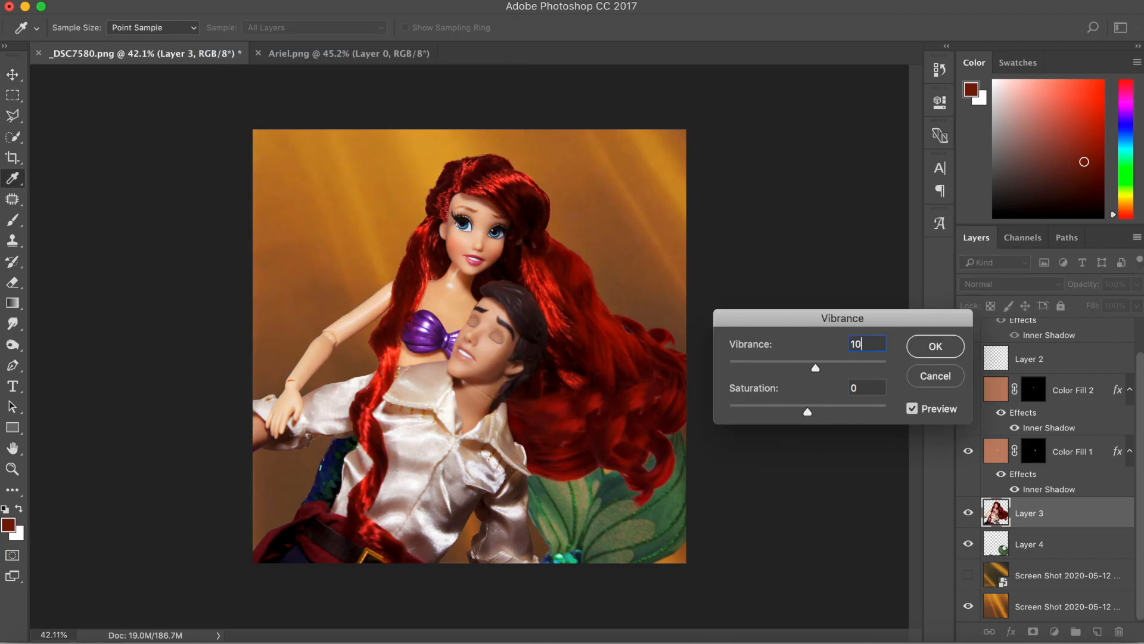
click(934, 346)
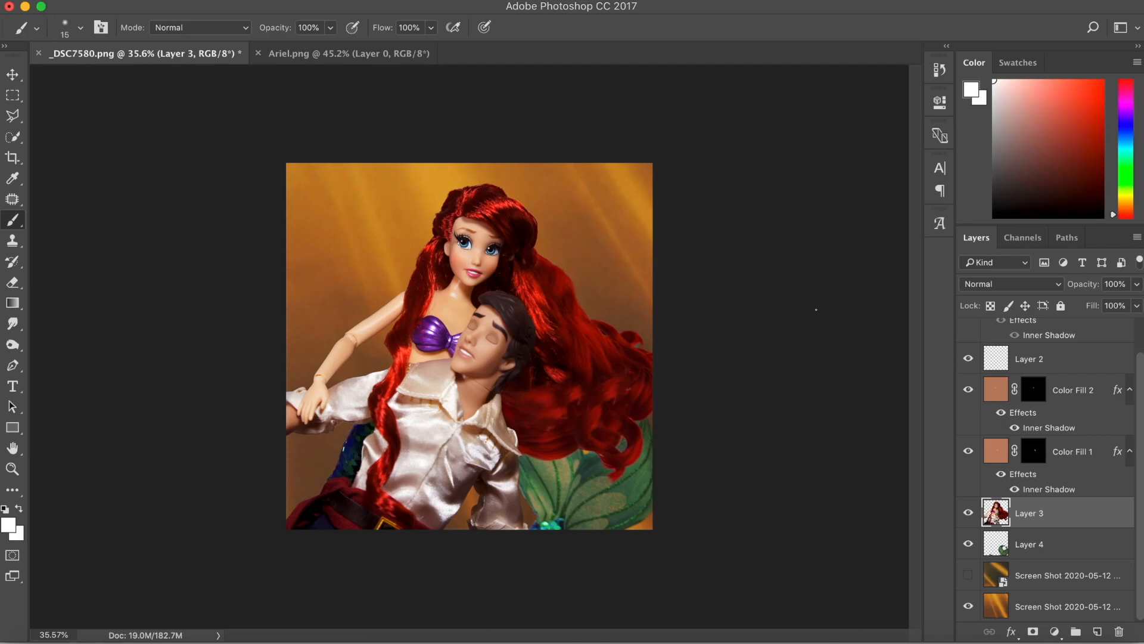
Add an empty layer above the doll photo, set to Overlay blending at 50% fill
click(12, 345)
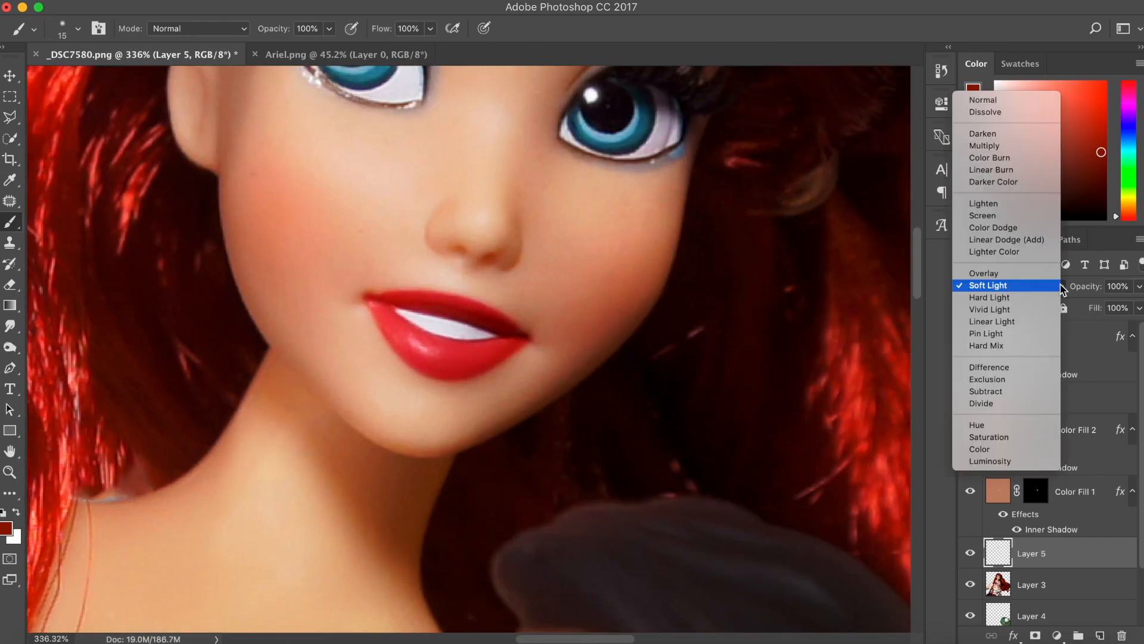
click(983, 273)
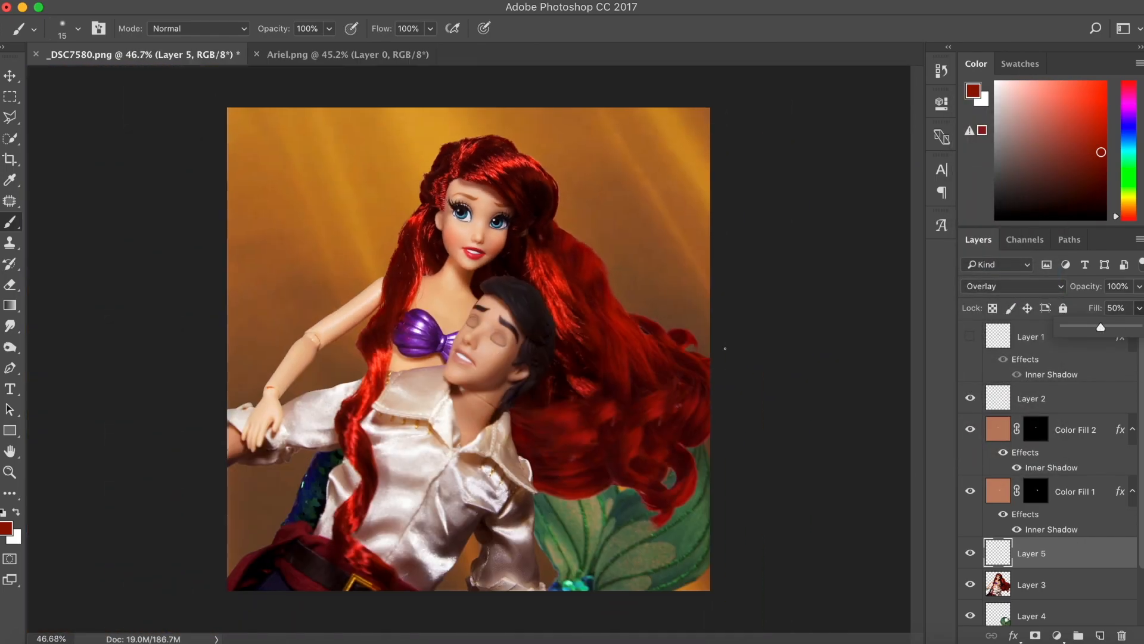
click(1029, 584)
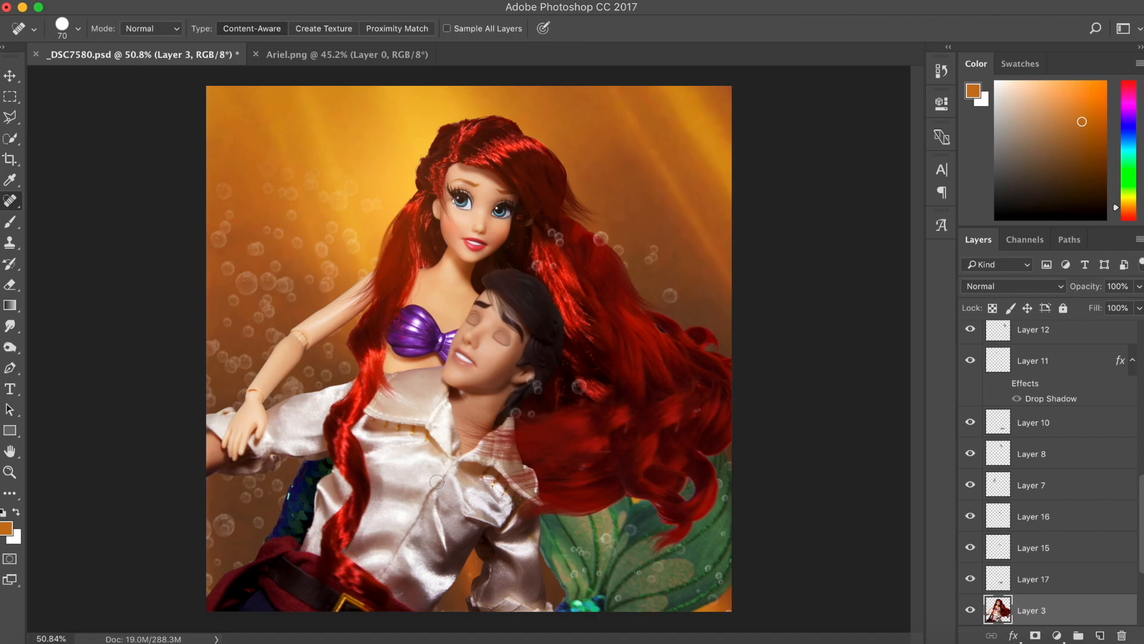
mouse_move(182, 324)
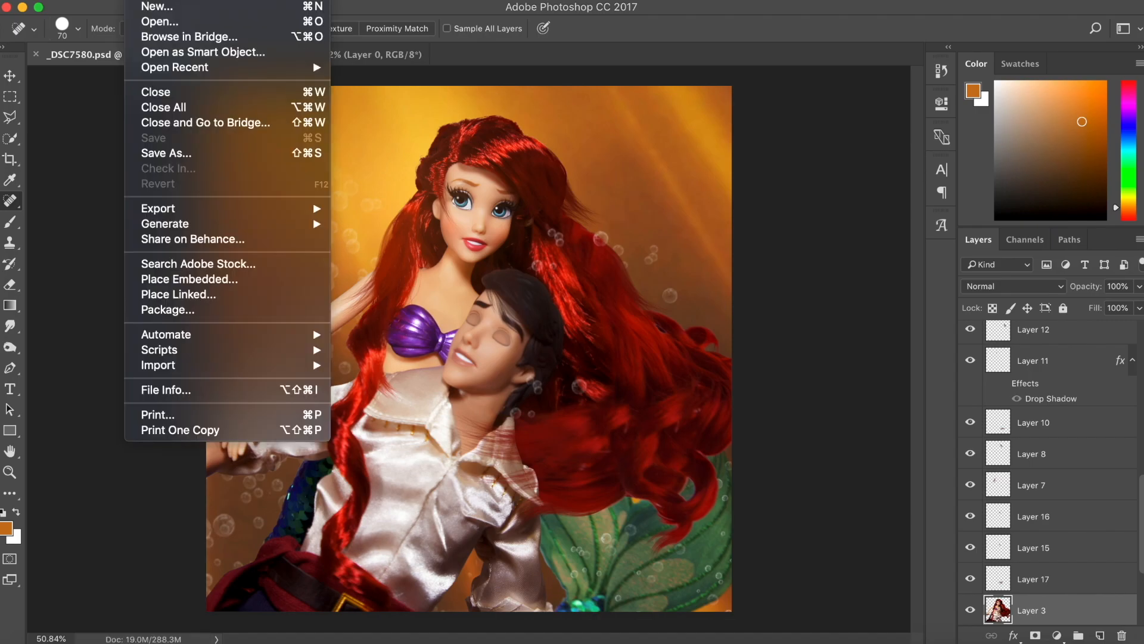
Save a copy as ARIELE.jpg in the DROWN folder as a maximum-quality progressive JPEG
click(166, 153)
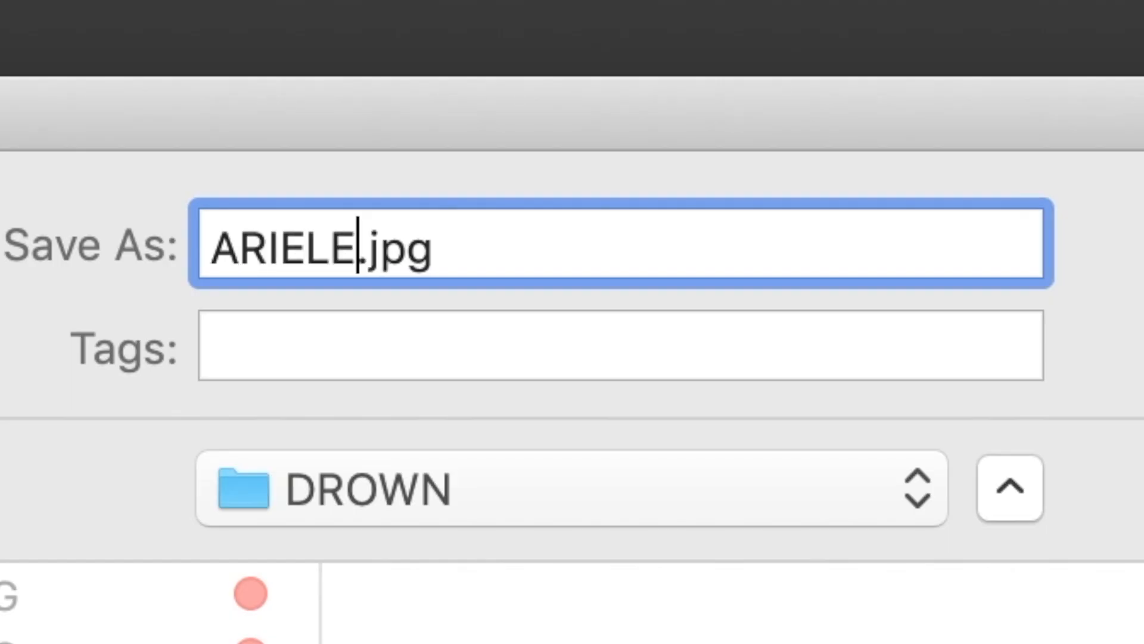
text(RICD)
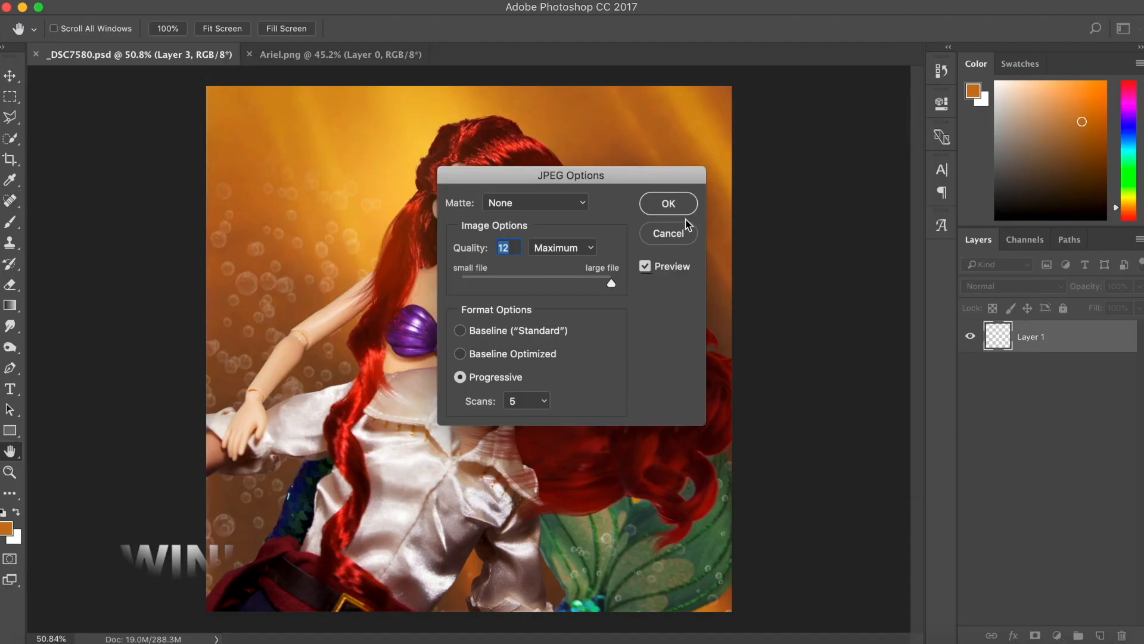
click(666, 203)
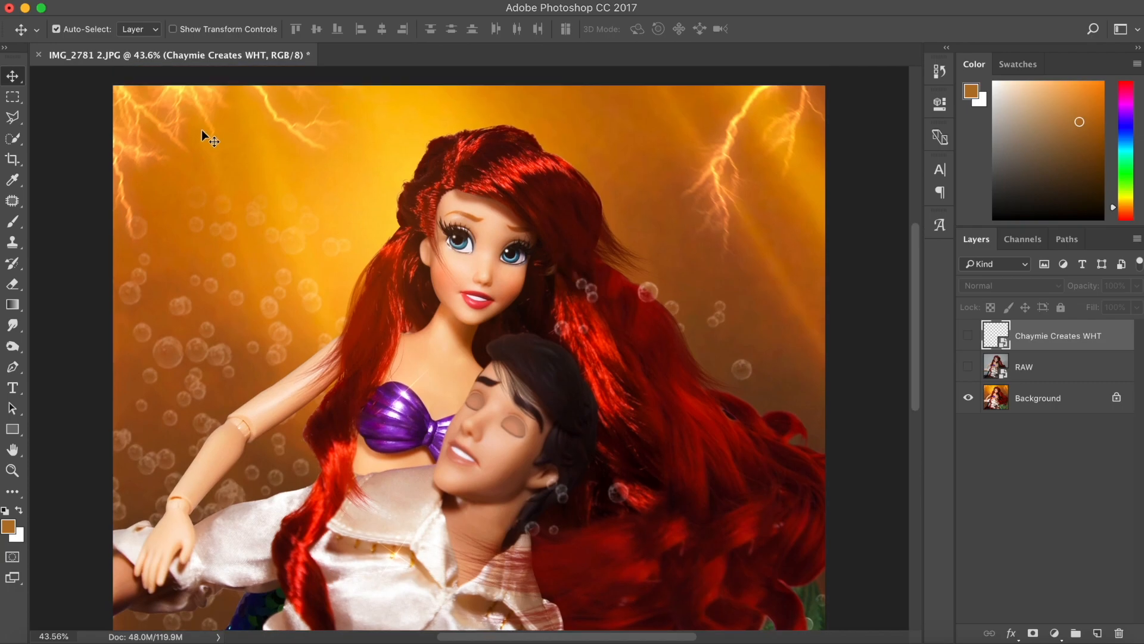
mouse_move(766, 203)
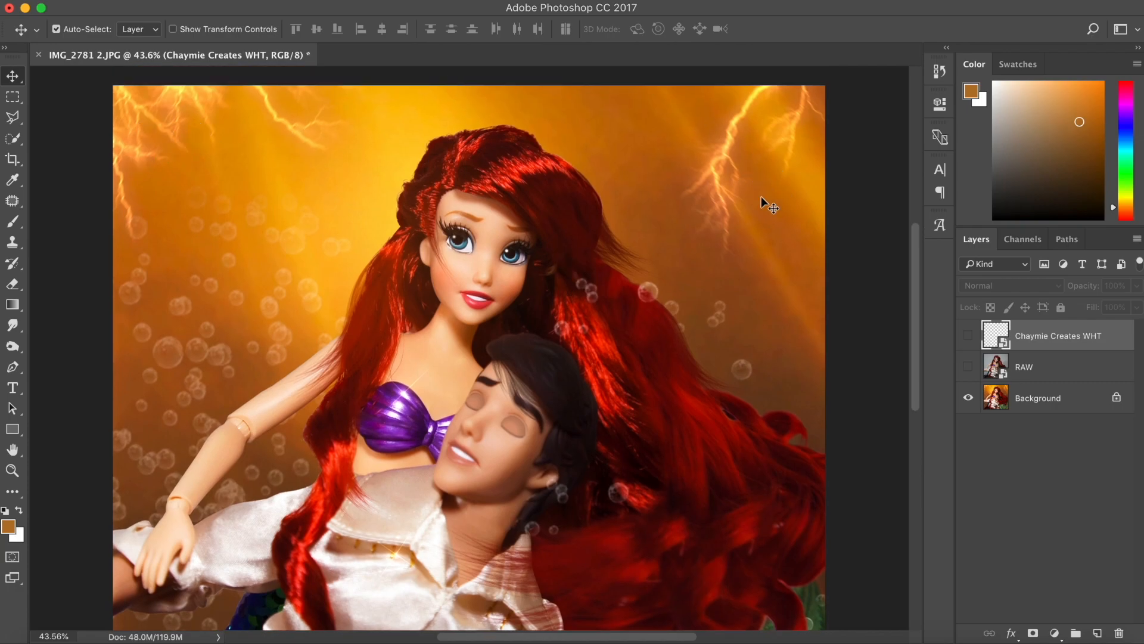
Scroll down the finished IMG_2781 2.JPG composite to look it over
scroll(down, 3)
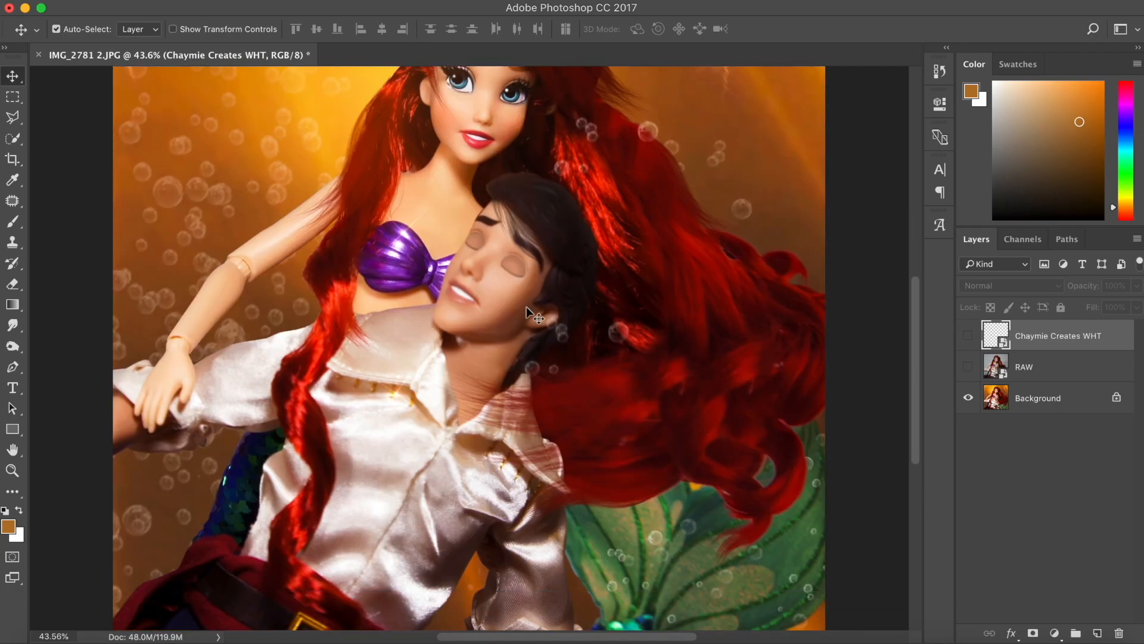
scroll(down, 3)
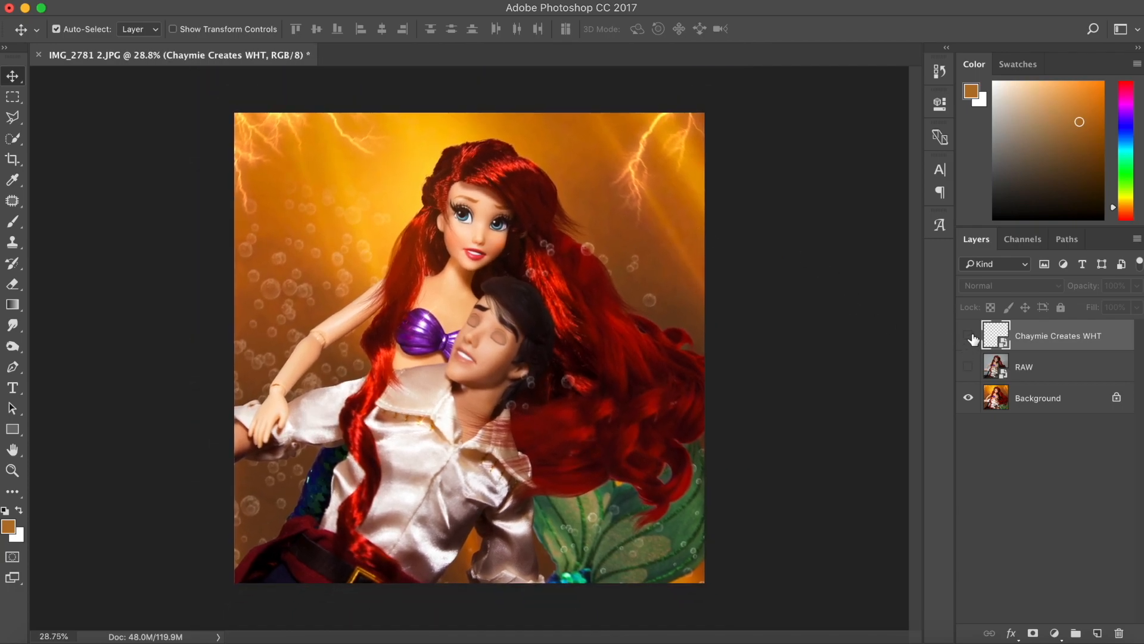
Show the Chaymie Creates WHT watermark, move it to the bottom-right corner, and reveal the RAW layer
click(968, 335)
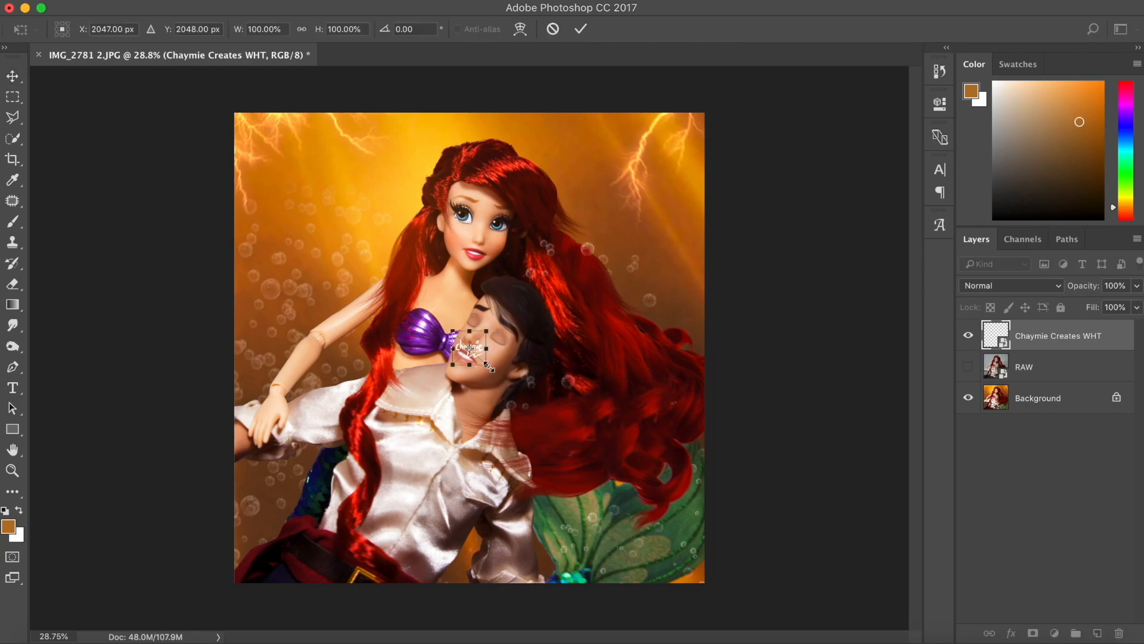
drag(481, 365, 636, 532)
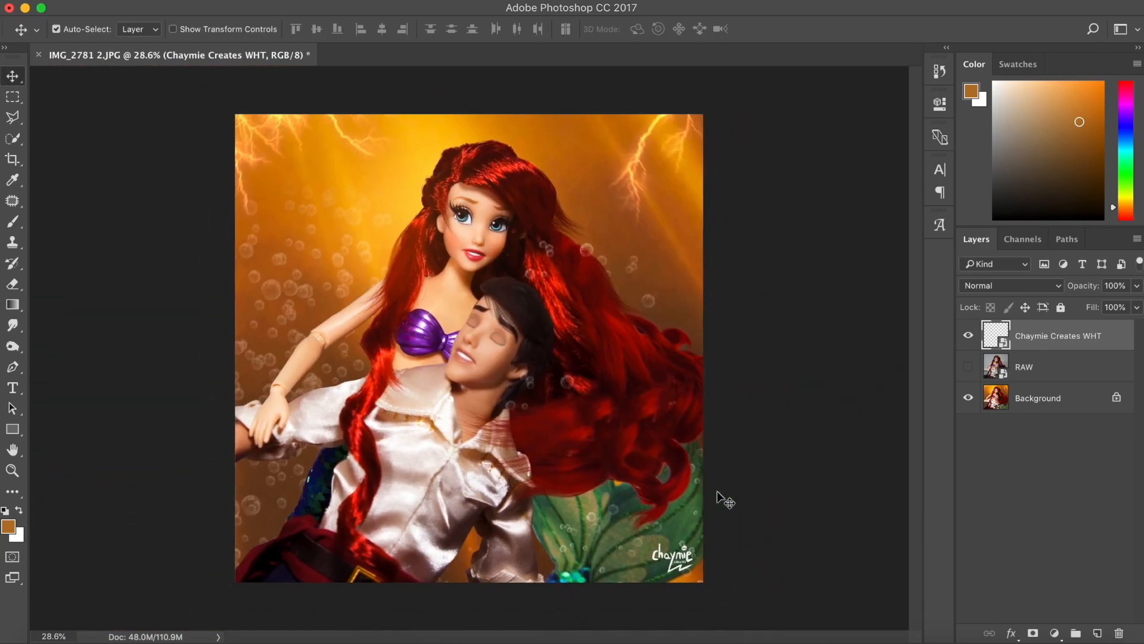
click(968, 366)
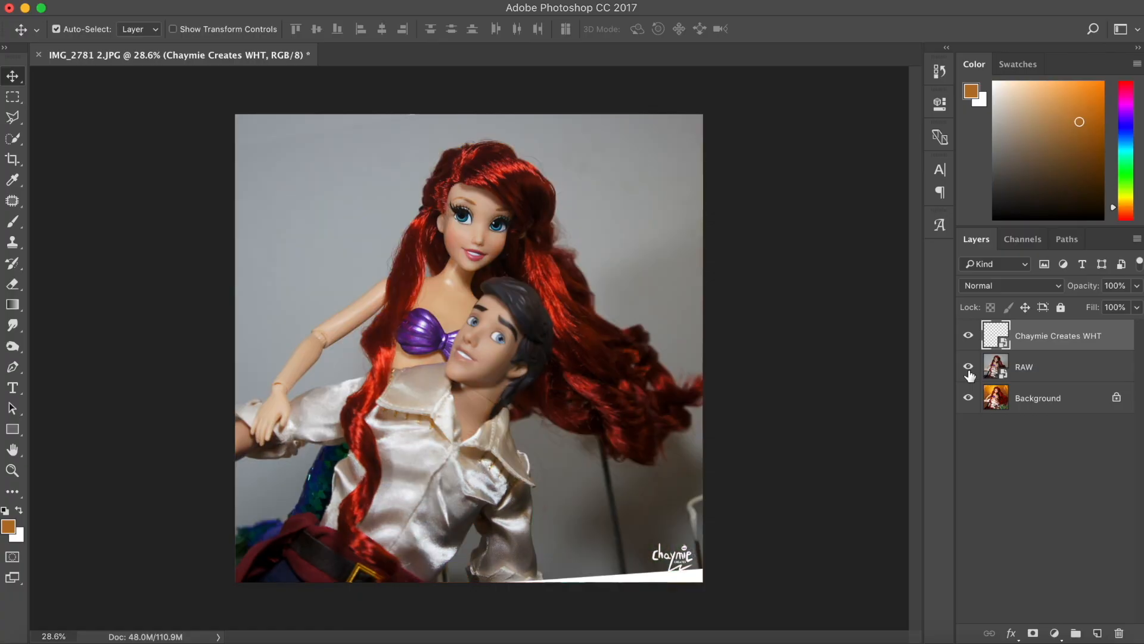
Toggle the RAW layer on and off to compare before and after, leave it hidden, and add a new layer
click(968, 366)
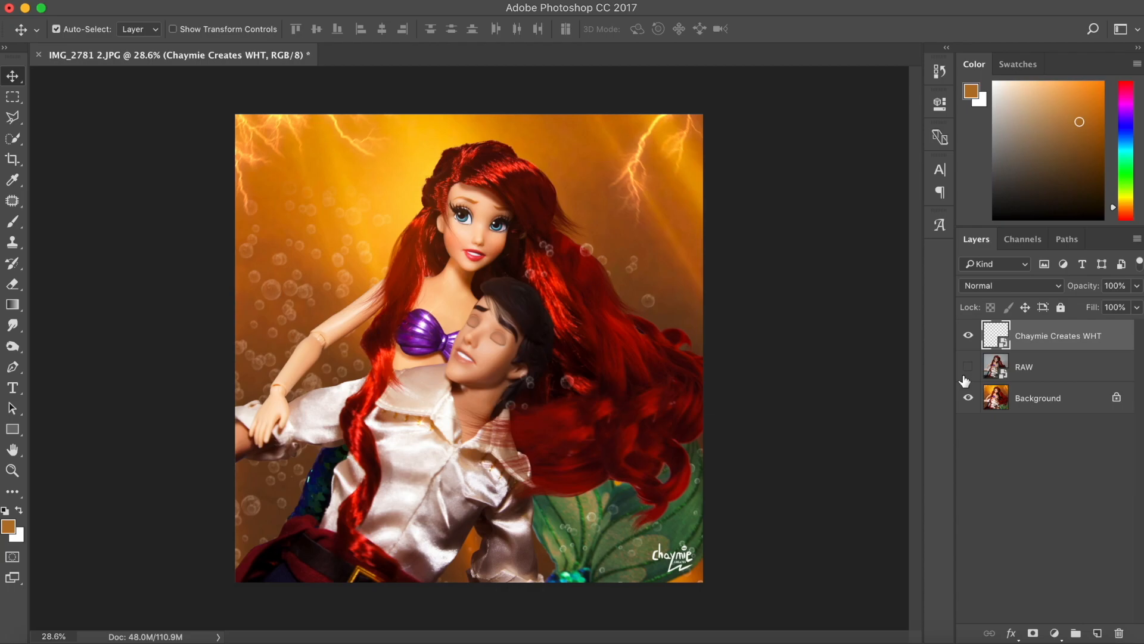
mouse_move(968, 382)
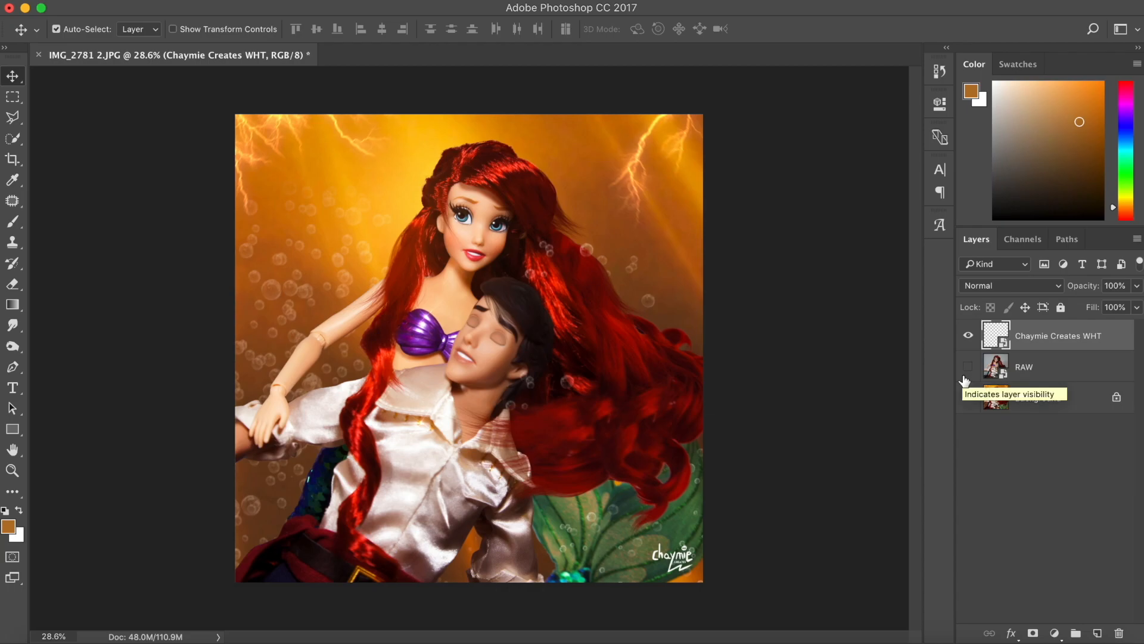
mouse_move(968, 372)
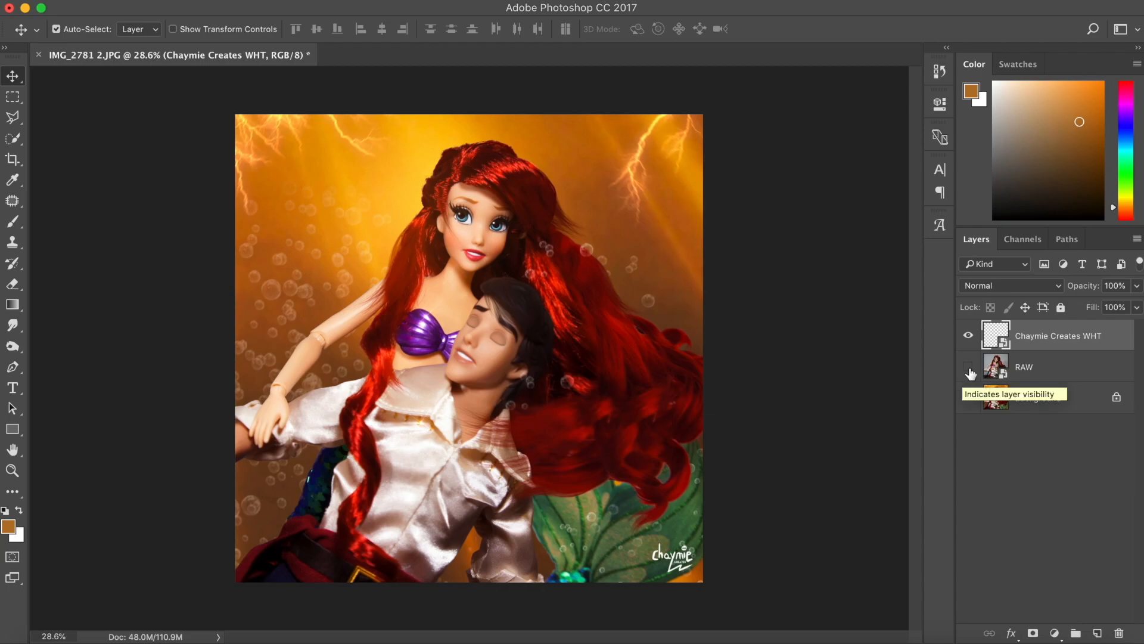
click(968, 367)
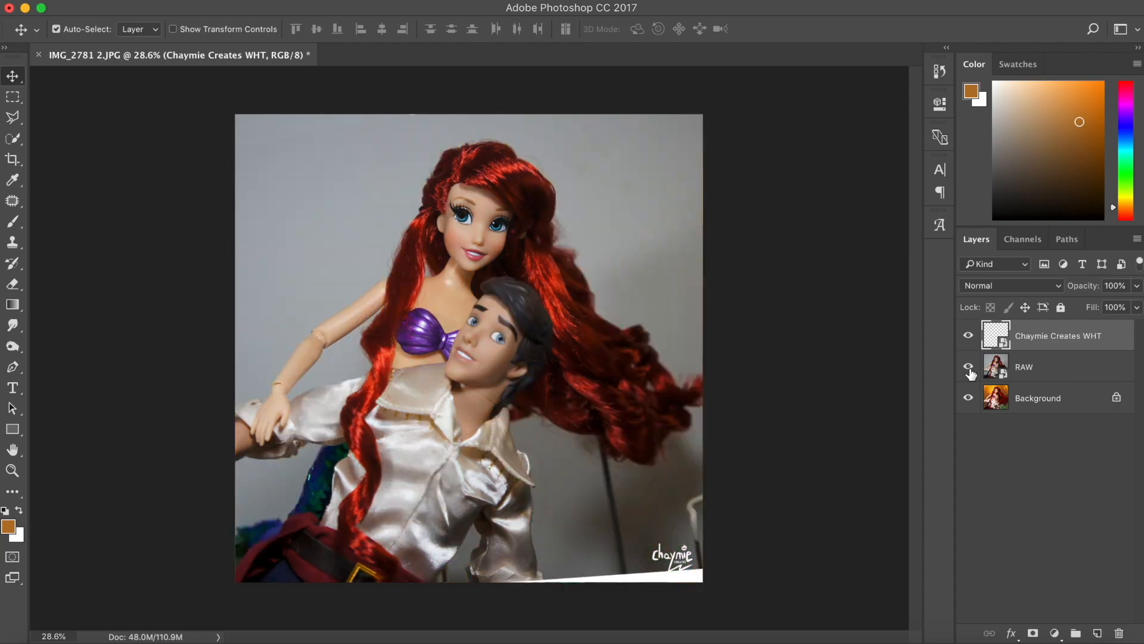
click(968, 366)
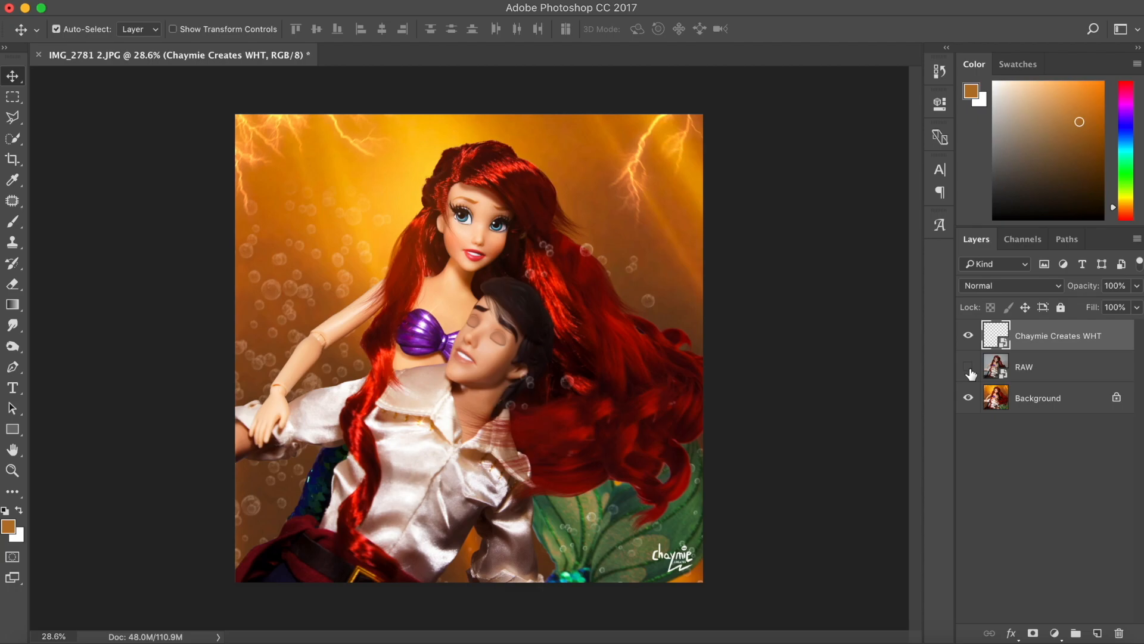
click(968, 366)
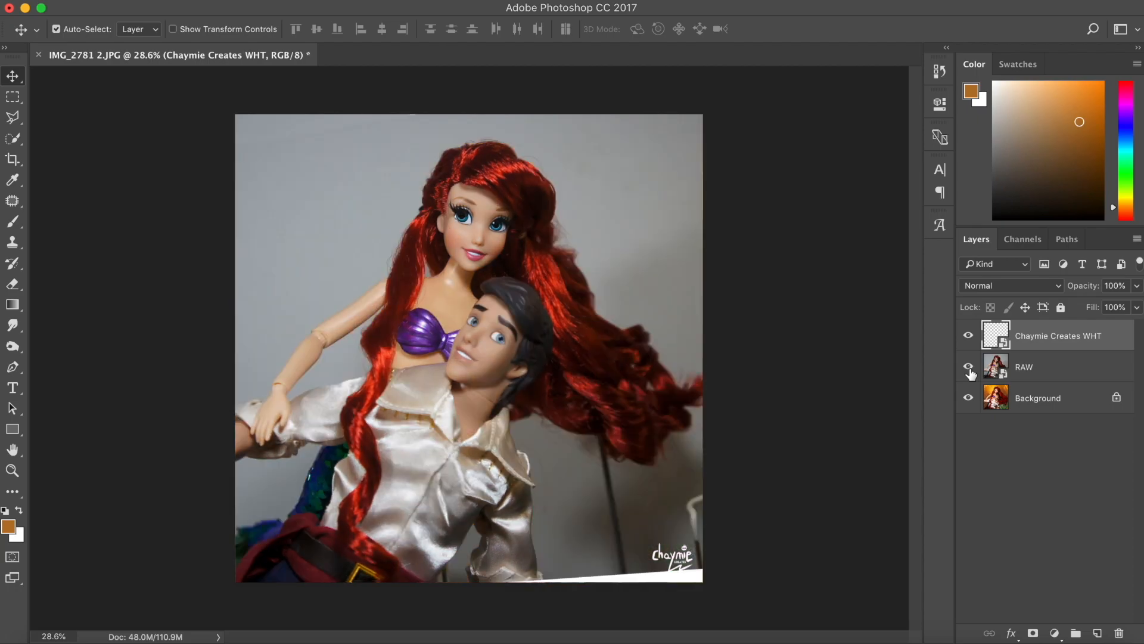
click(968, 366)
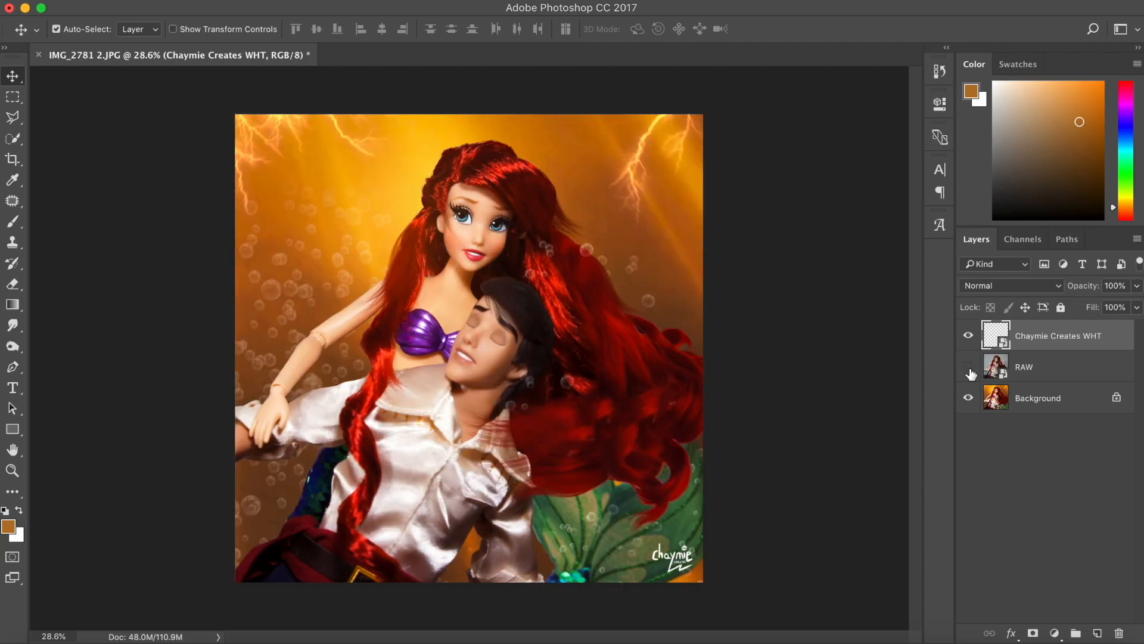
click(967, 366)
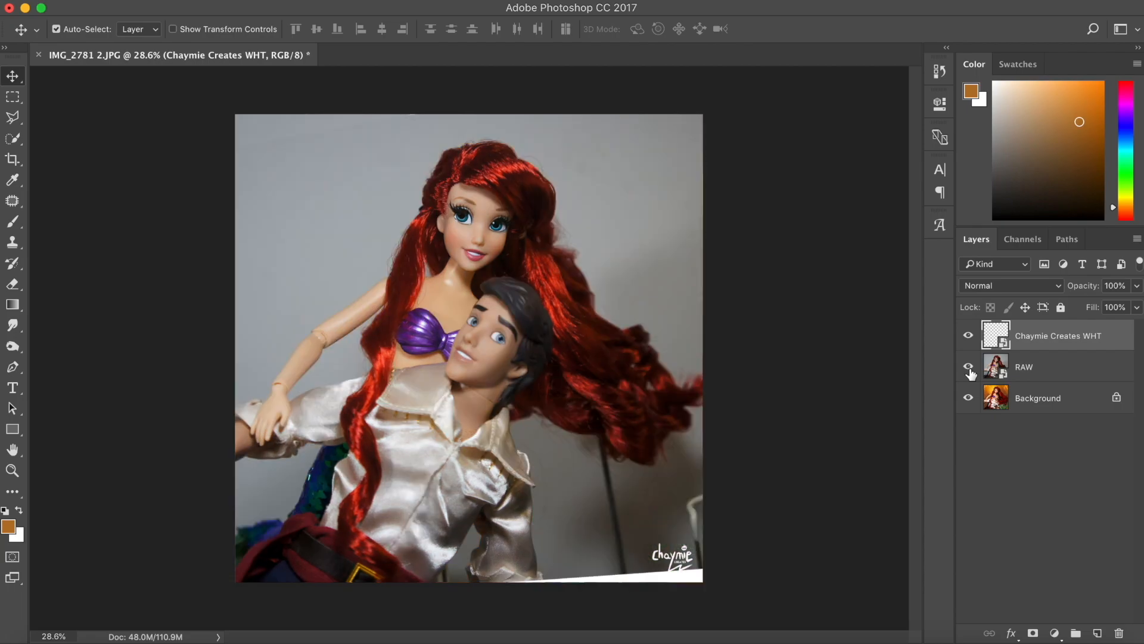
click(968, 366)
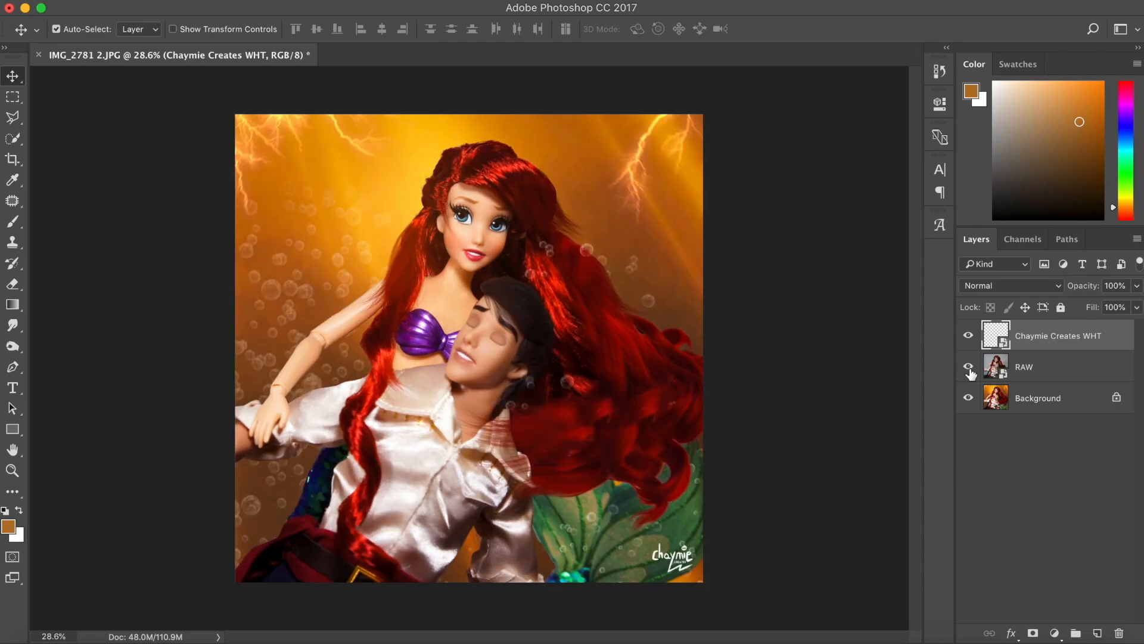
click(968, 366)
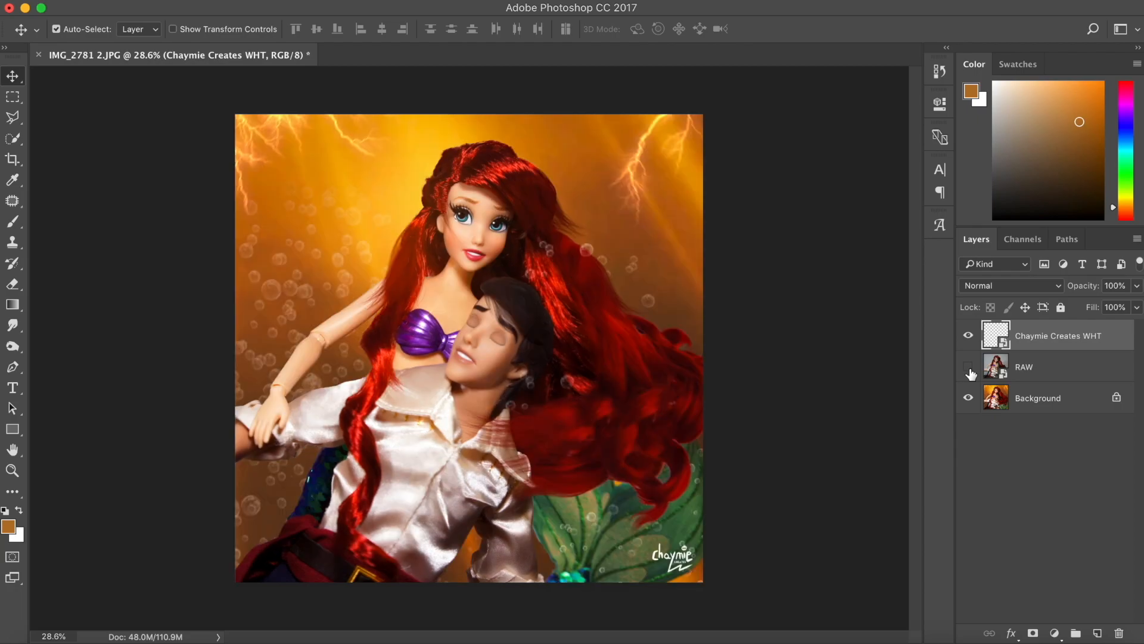
click(968, 366)
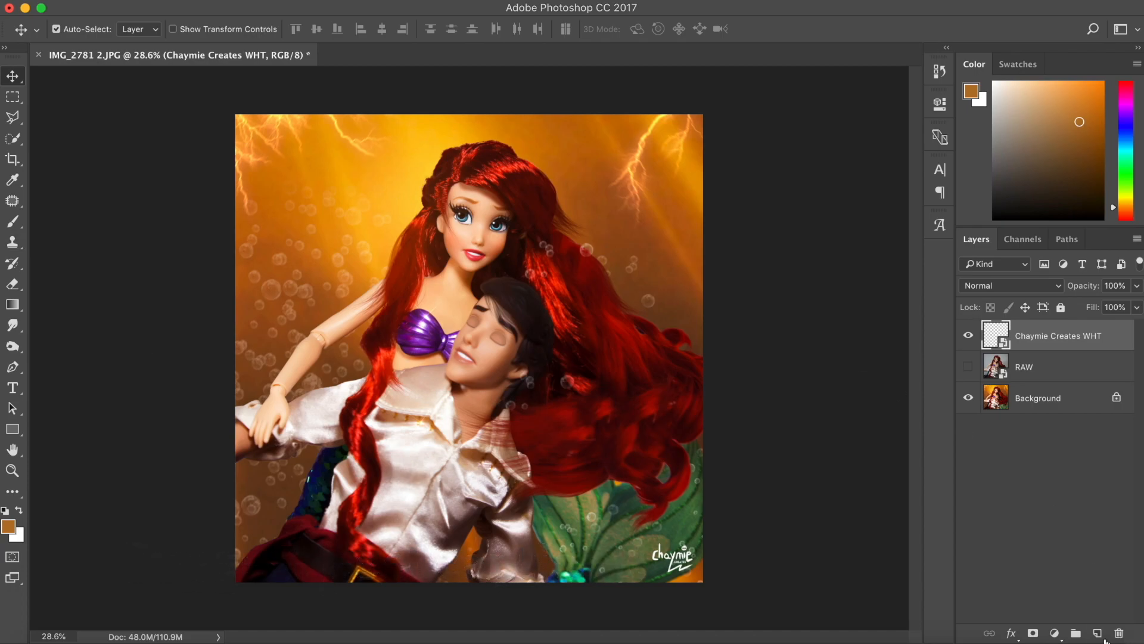
click(1097, 633)
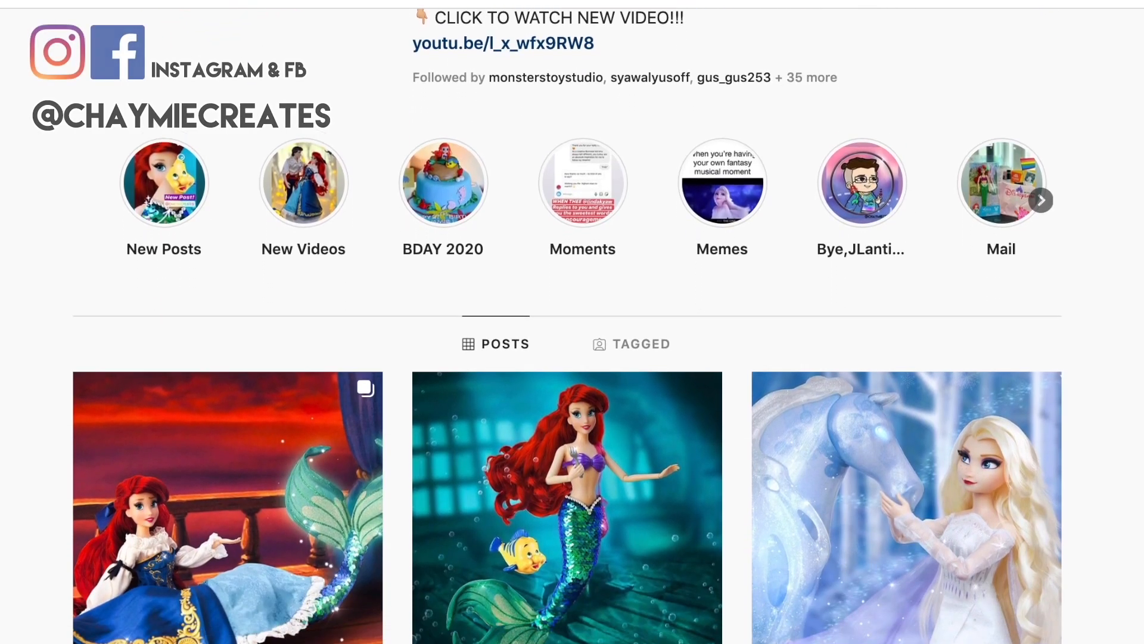
Open the Ariel mermaid post from the Instagram grid and page on to the Elsa and water horse post
scroll(down, 3)
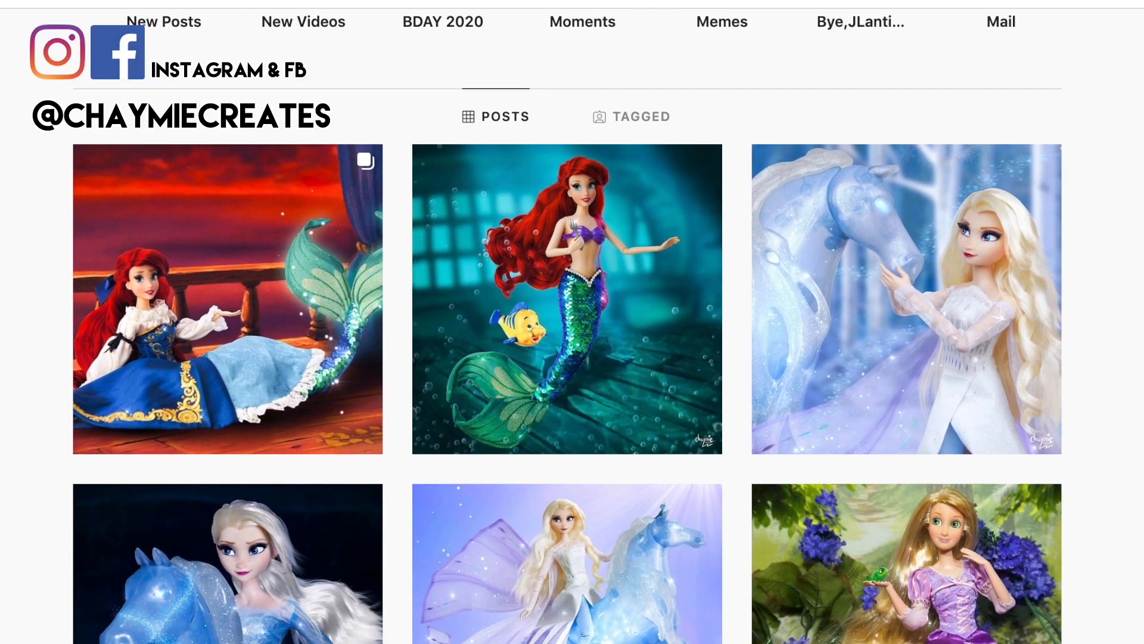
click(566, 299)
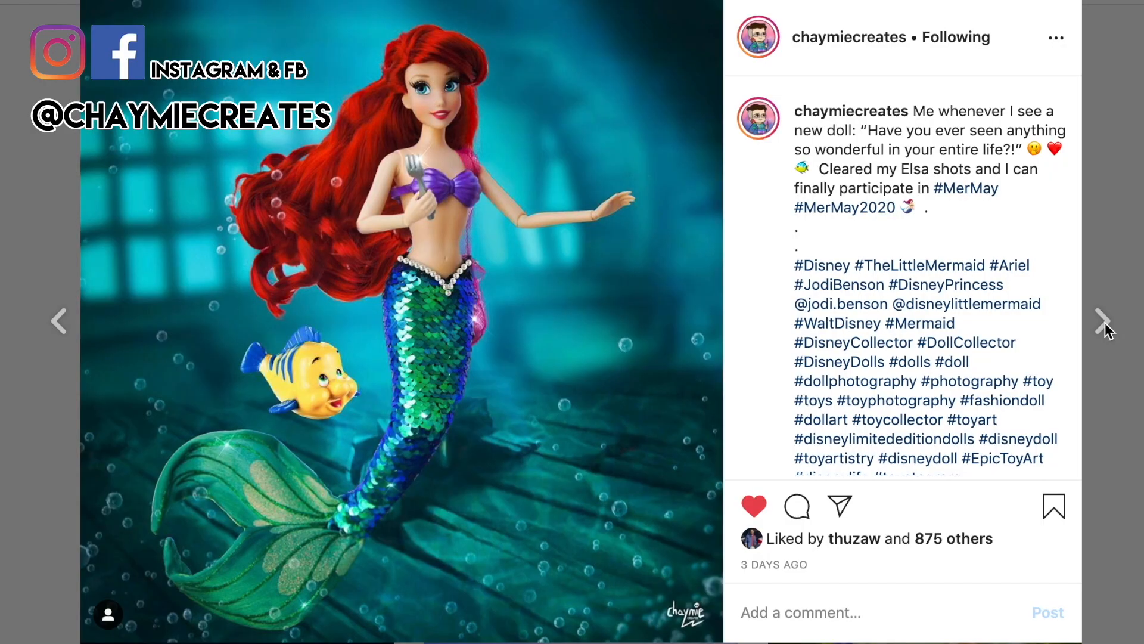
click(1104, 321)
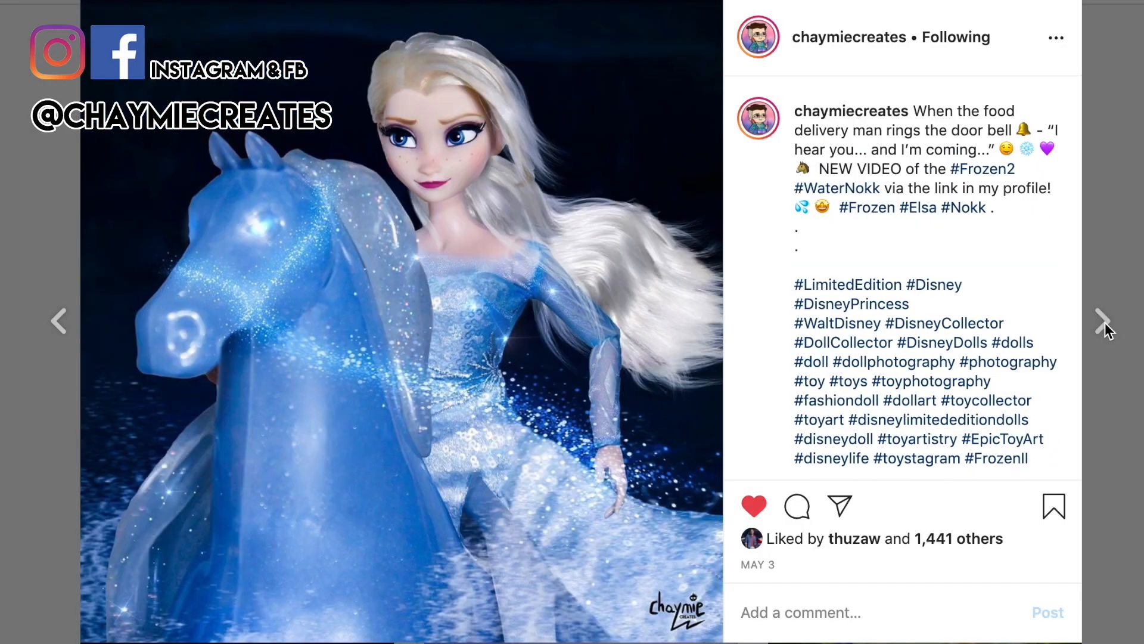
click(1104, 321)
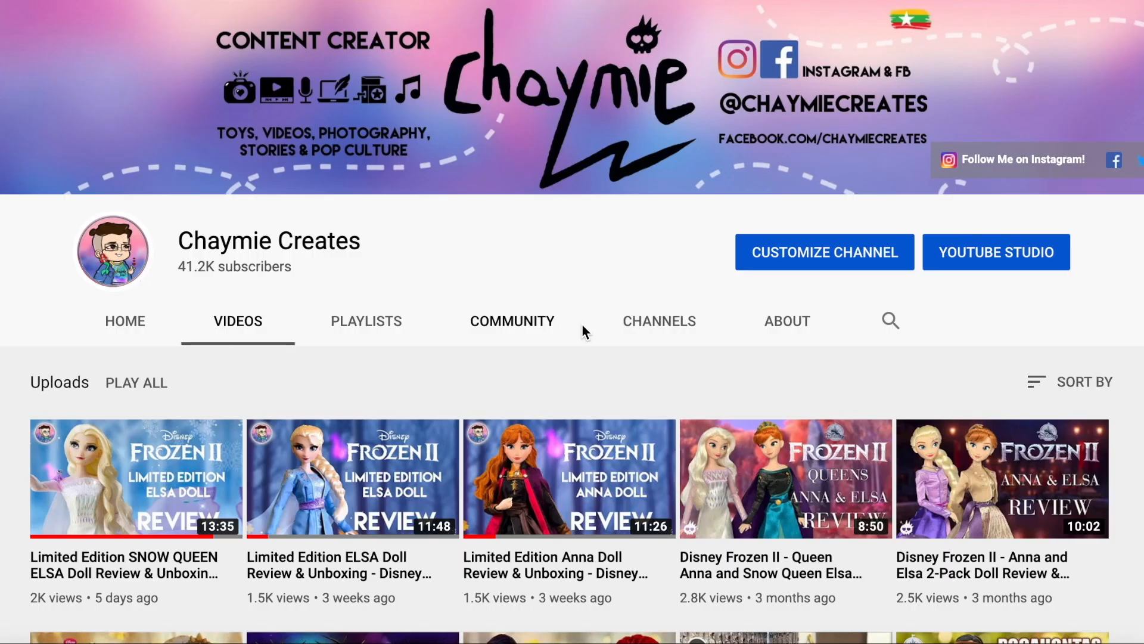
Scroll down through the YouTube channel's uploaded videos
scroll(down, 3)
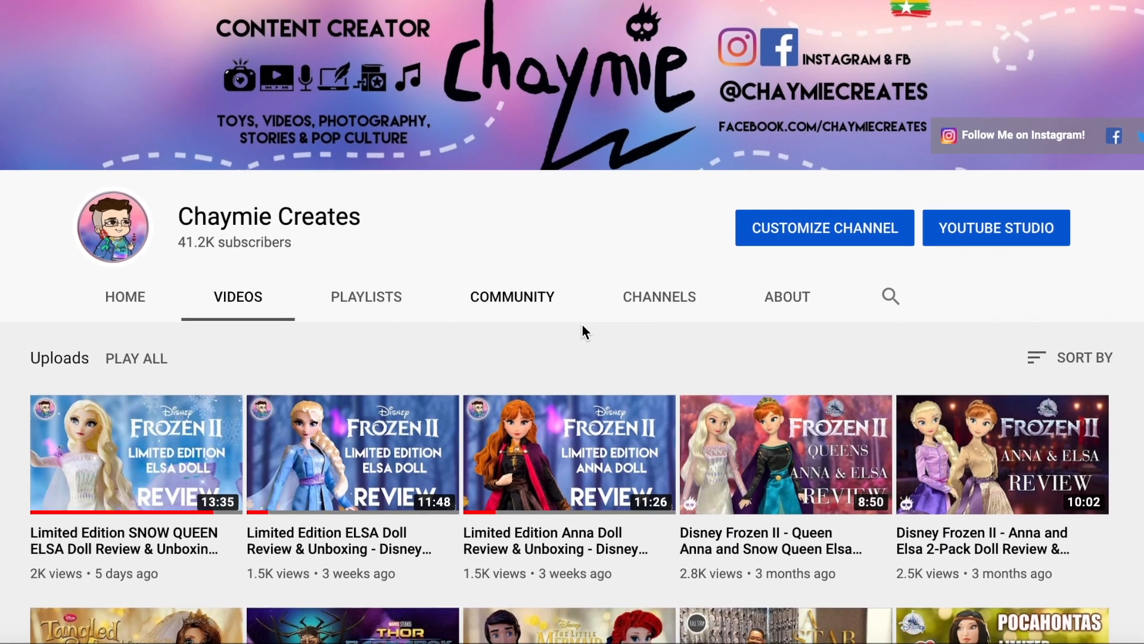
scroll(down, 3)
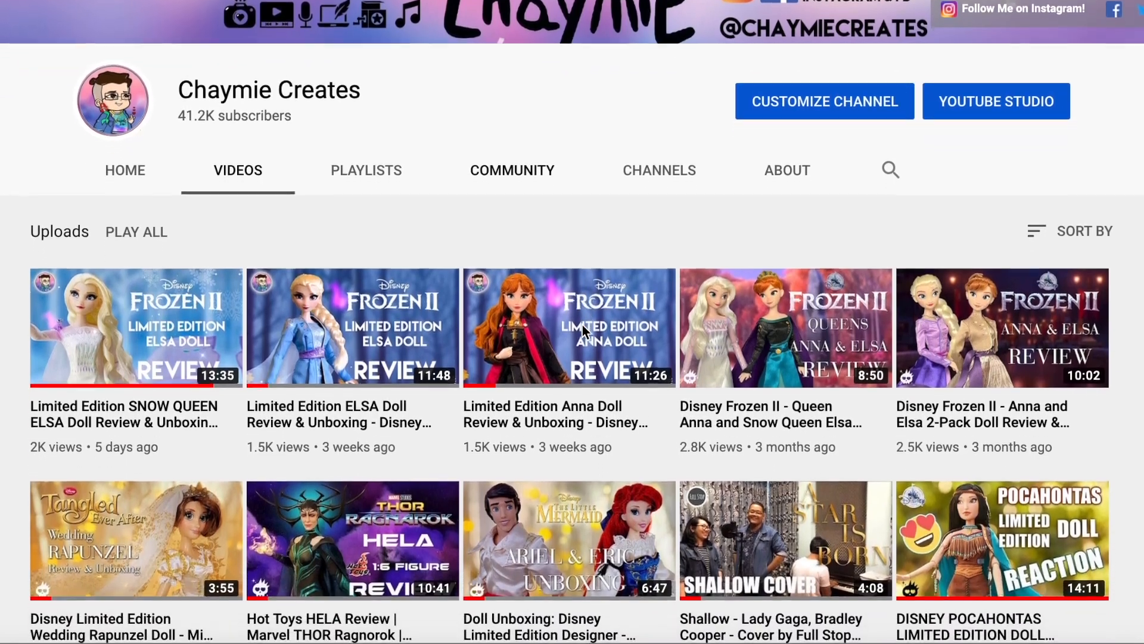
scroll(down, 3)
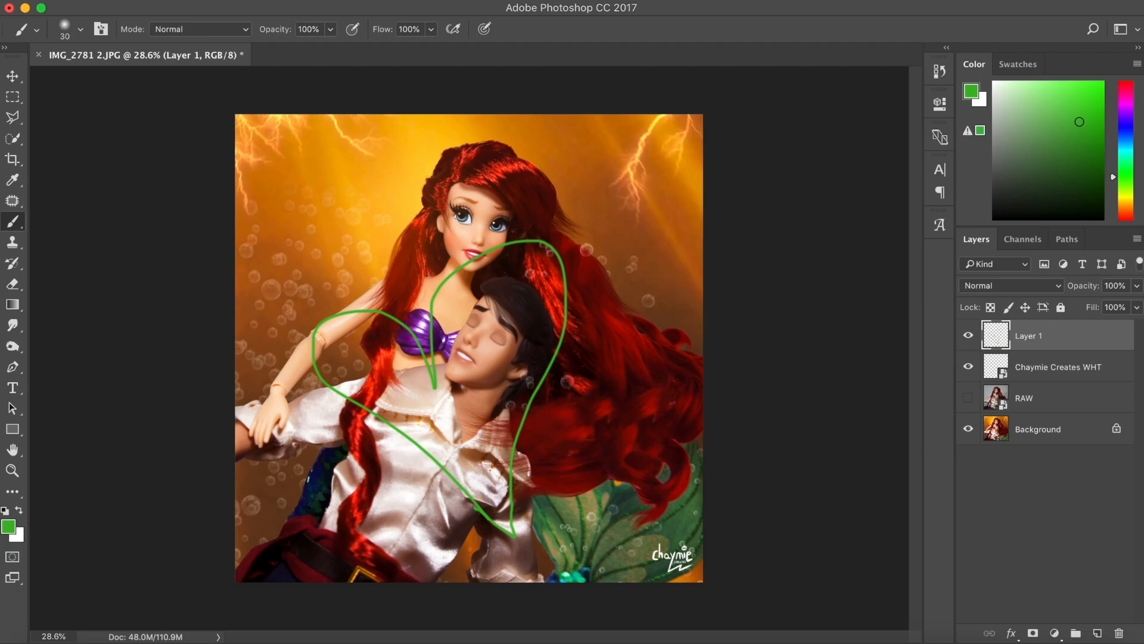
Scribble a green heart loop over the couple, arrow strokes, and letters in the upper left
drag(310, 515, 434, 423)
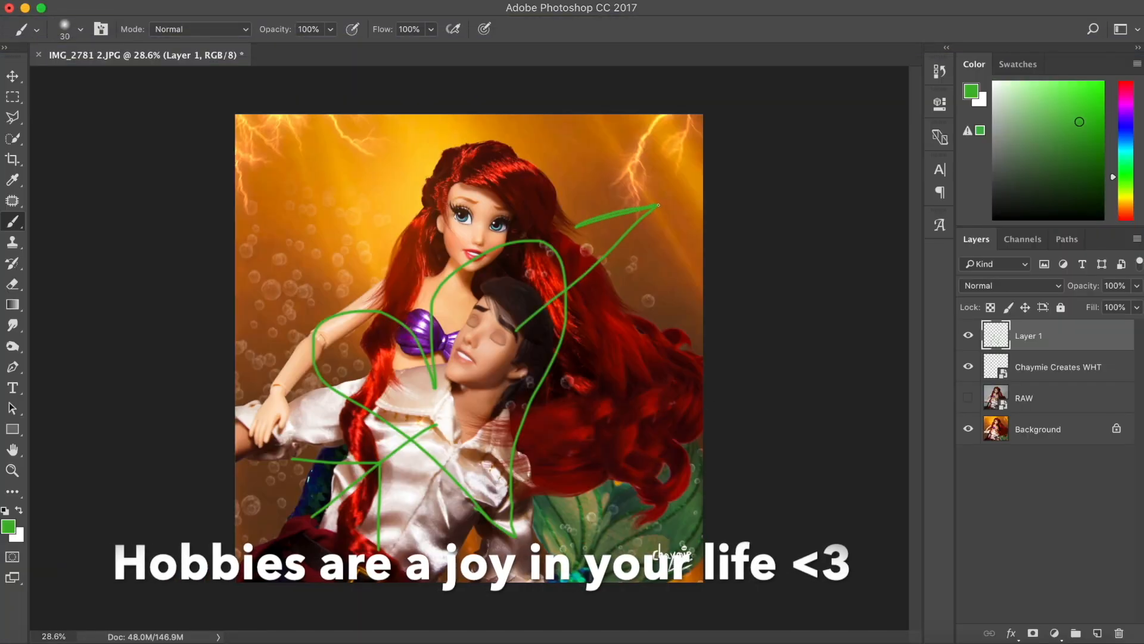
drag(656, 207, 651, 317)
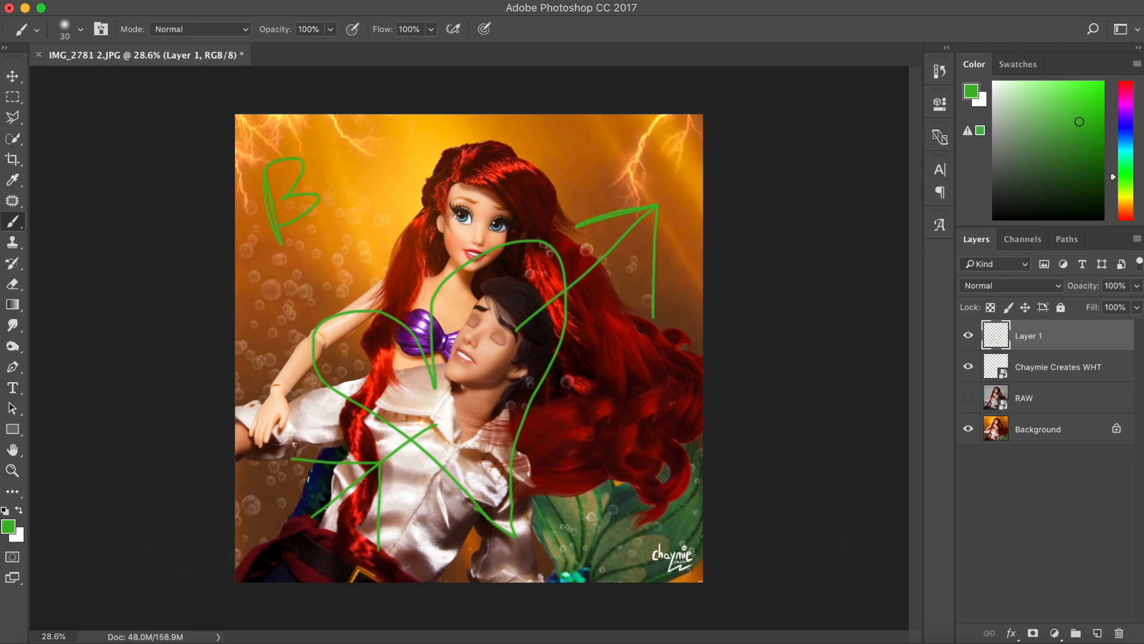
drag(329, 197, 386, 292)
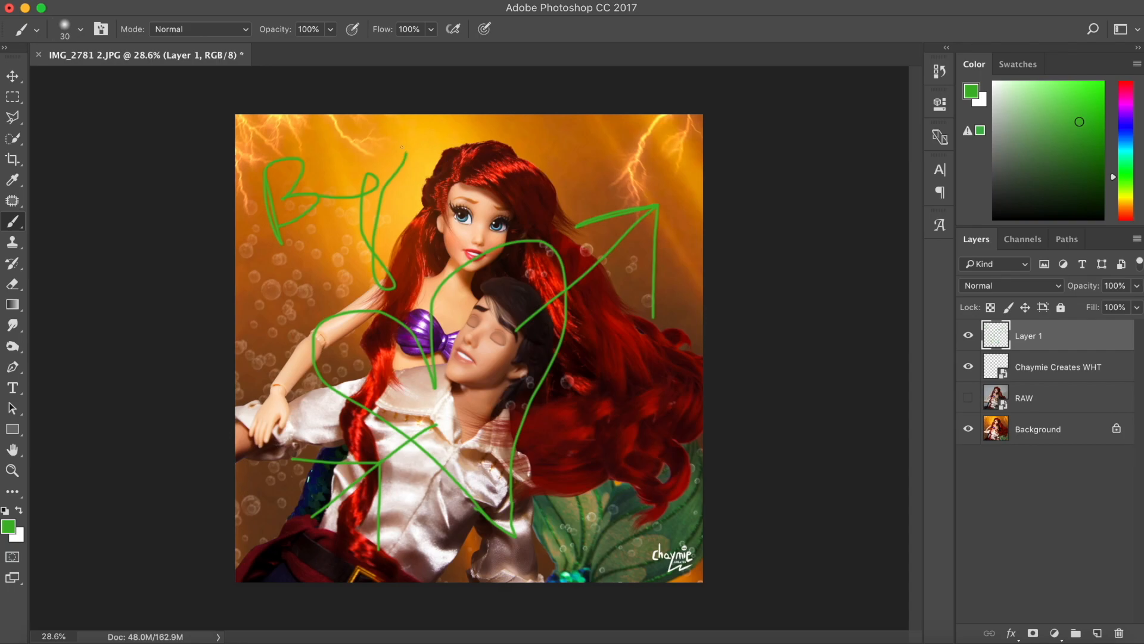